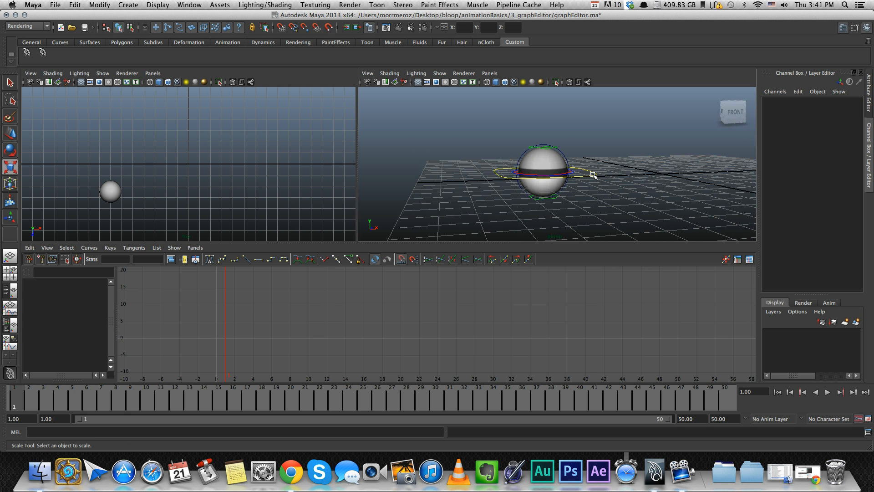
# Step: Select ball_placement_ctrl to load its curves, play the bounce forwards and tumble the perspective view
pyautogui.click(543, 171)
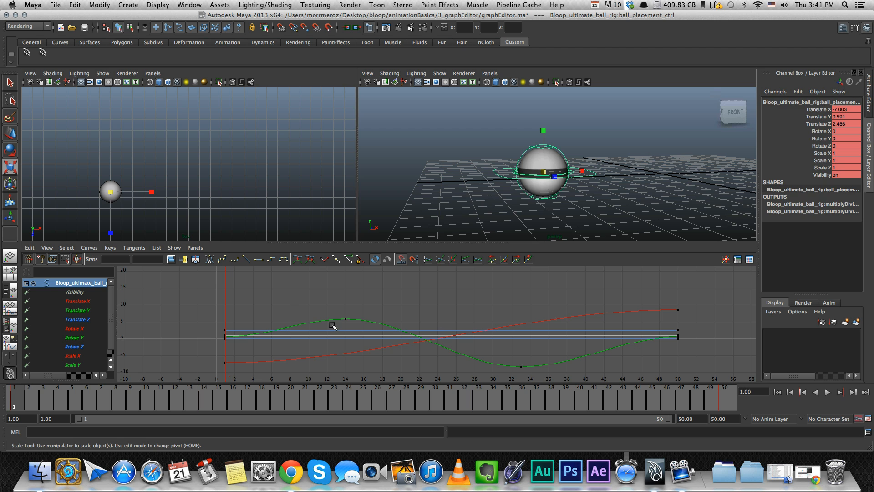
pyautogui.click(827, 392)
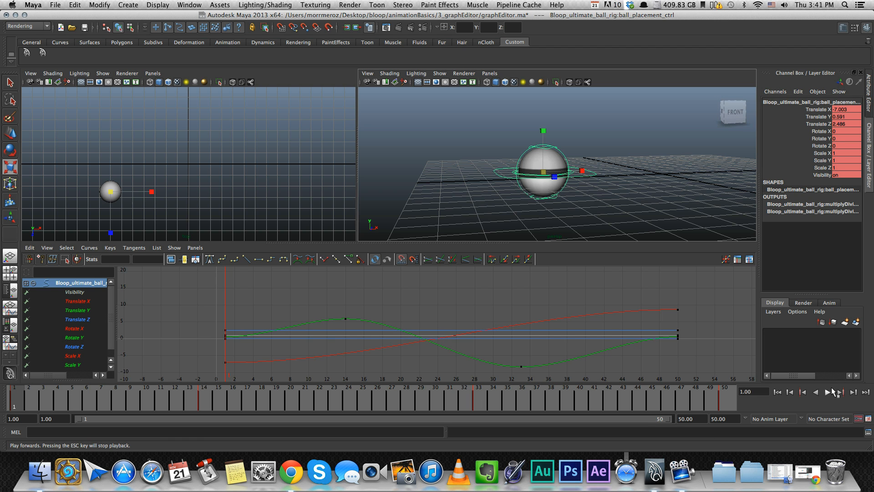
pyautogui.click(818, 391)
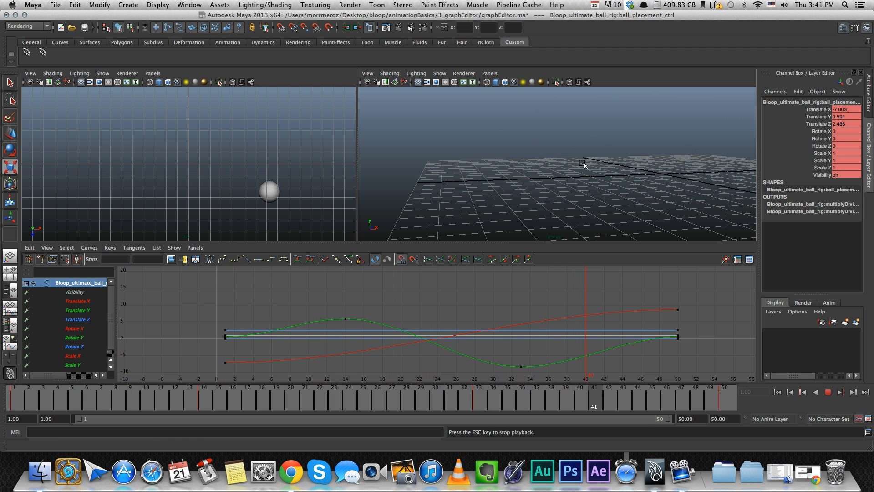
pyautogui.moveTo(583, 164); pyautogui.dragTo(569, 170)
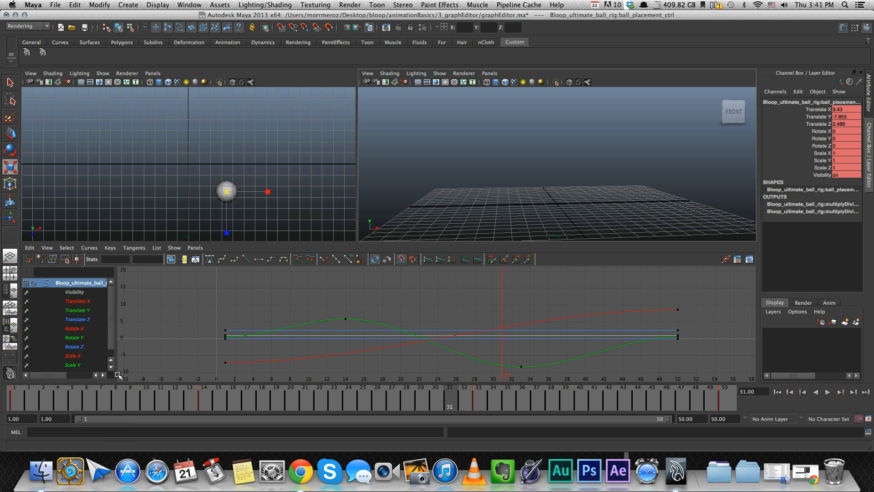
pyautogui.moveTo(179, 299)
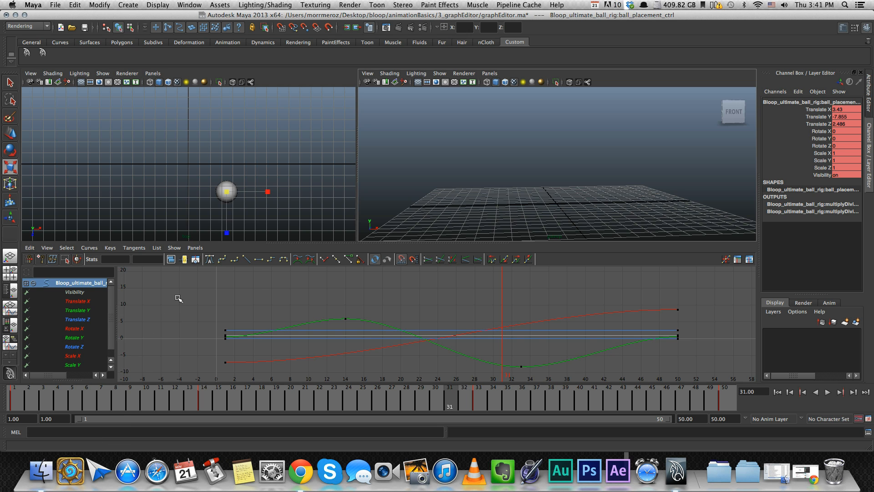
pyautogui.moveTo(300, 286)
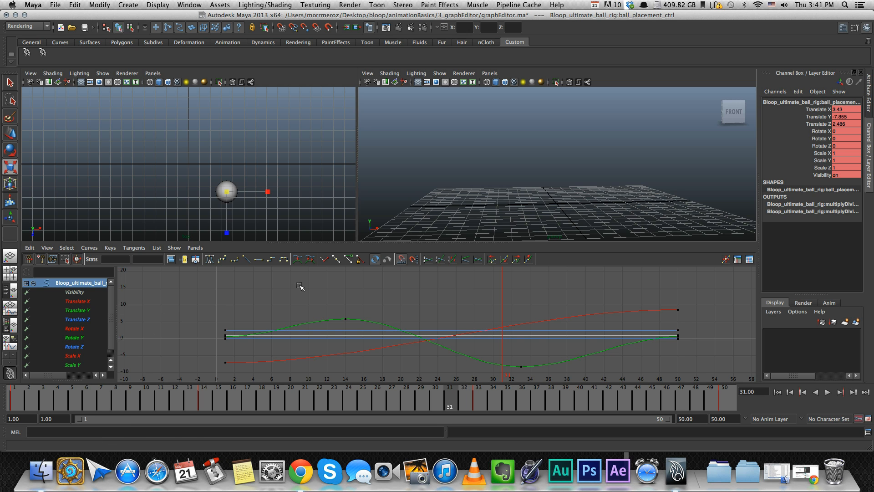
pyautogui.moveTo(613, 258)
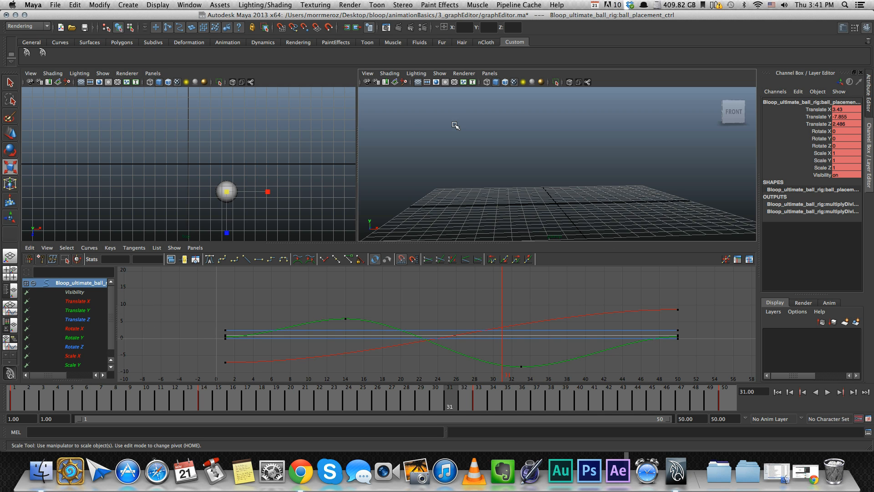
pyautogui.moveTo(247, 121)
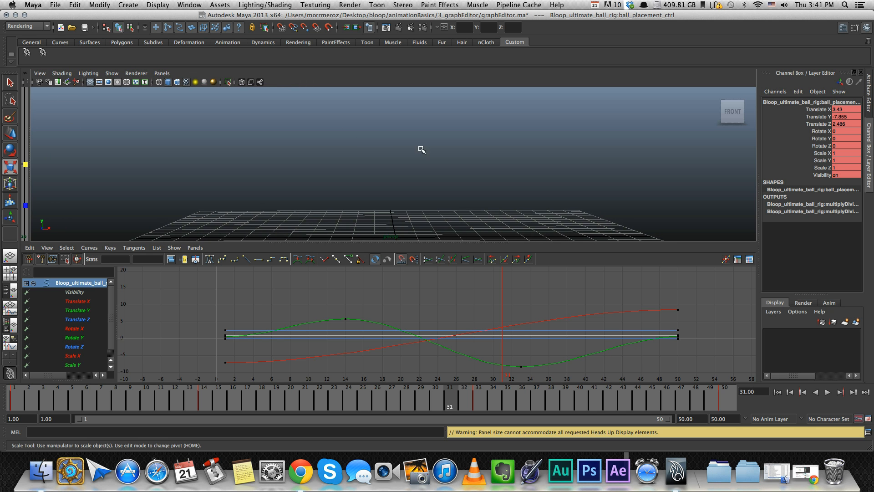
# Step: Drag the panel divider up so the Graph Editor's curve area becomes taller
pyautogui.moveTo(421, 148); pyautogui.dragTo(402, 155)
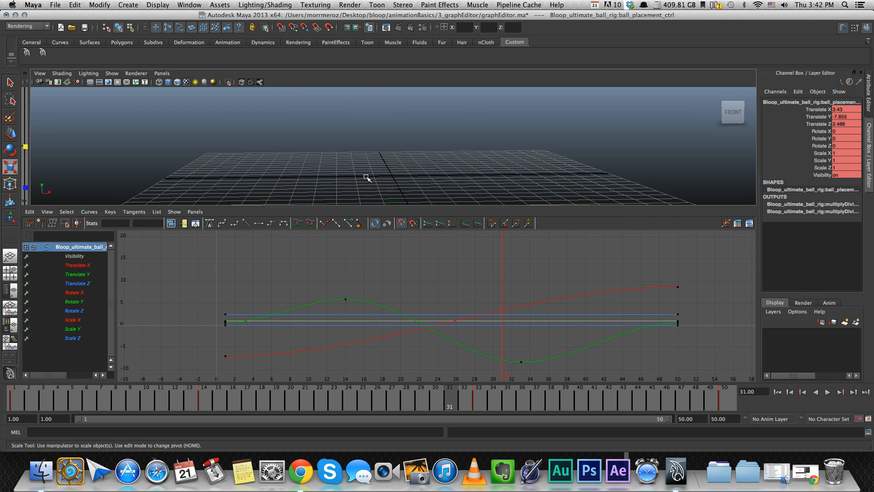
# Step: Rewind the time slider to frame 1 with the playback controls
pyautogui.click(26, 392)
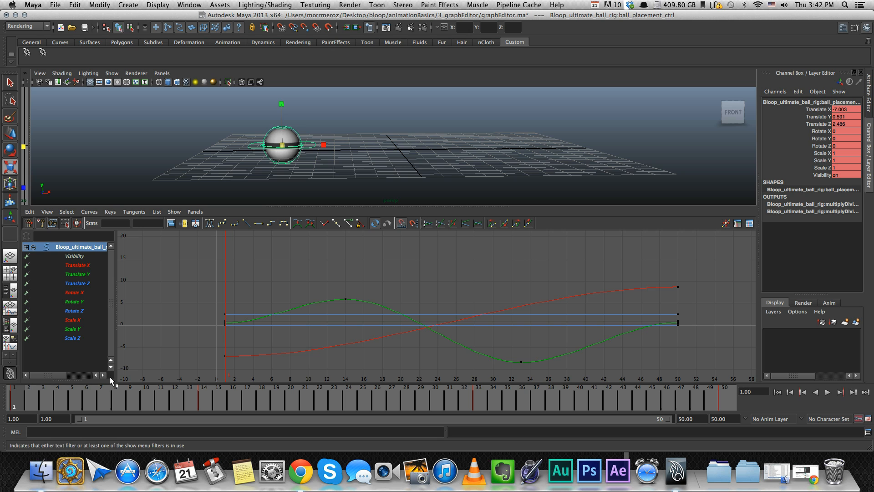
pyautogui.moveTo(108, 310)
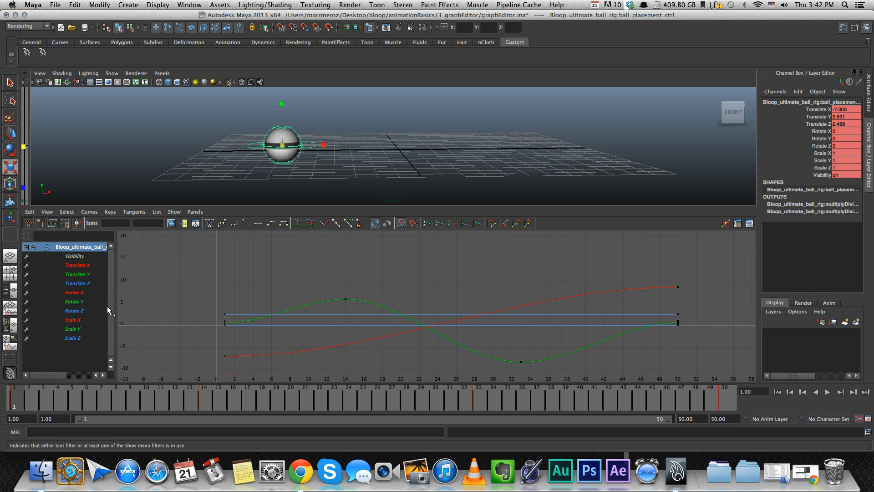
pyautogui.moveTo(113, 356)
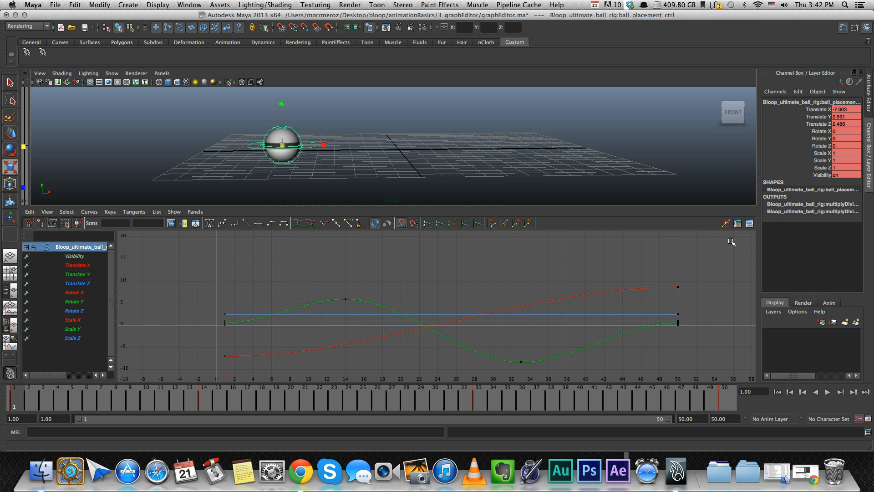
pyautogui.moveTo(749, 342)
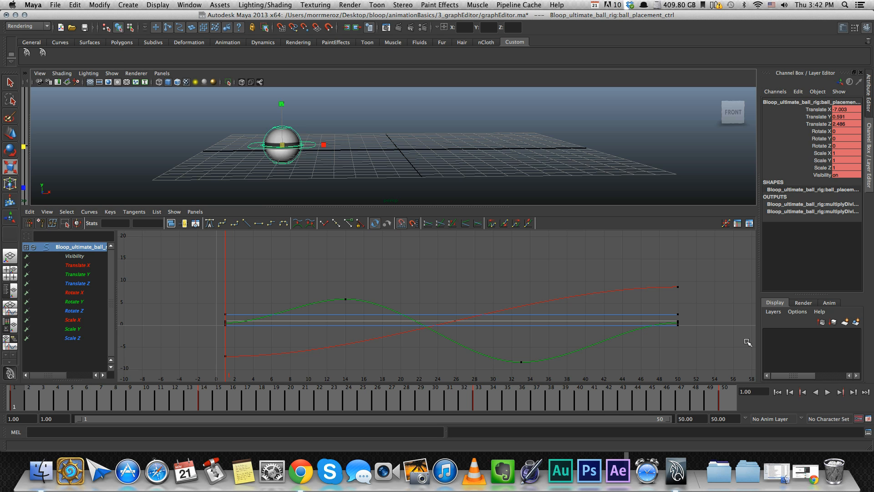
pyautogui.moveTo(754, 333)
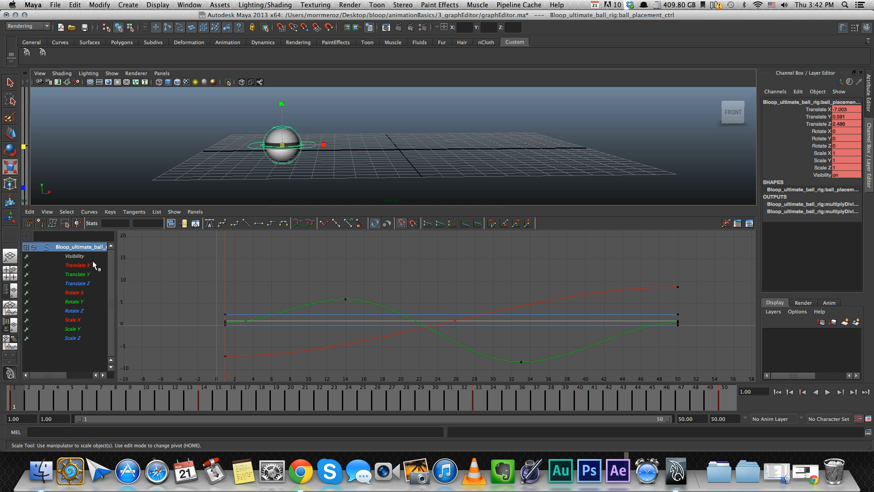
pyautogui.moveTo(96, 269)
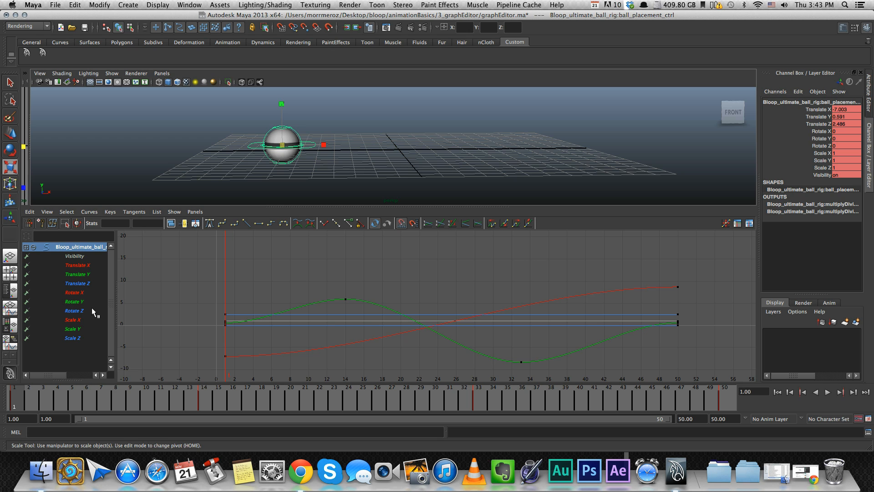
pyautogui.moveTo(90, 340)
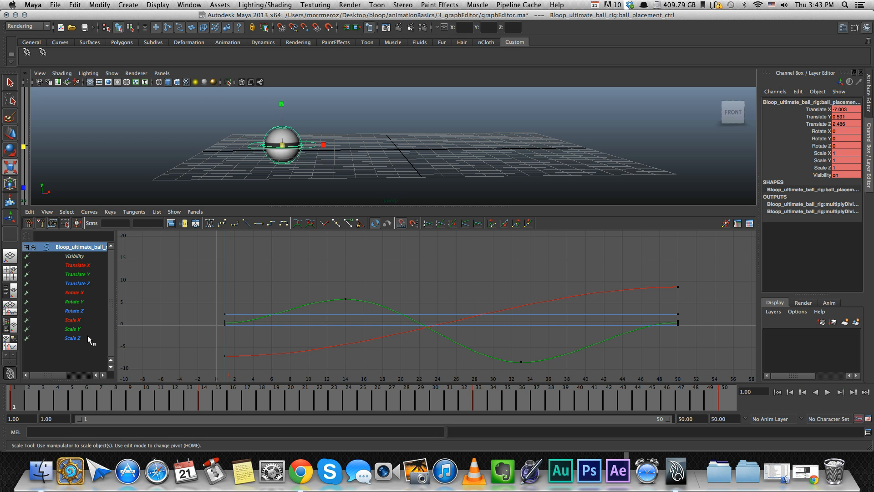
pyautogui.moveTo(101, 336)
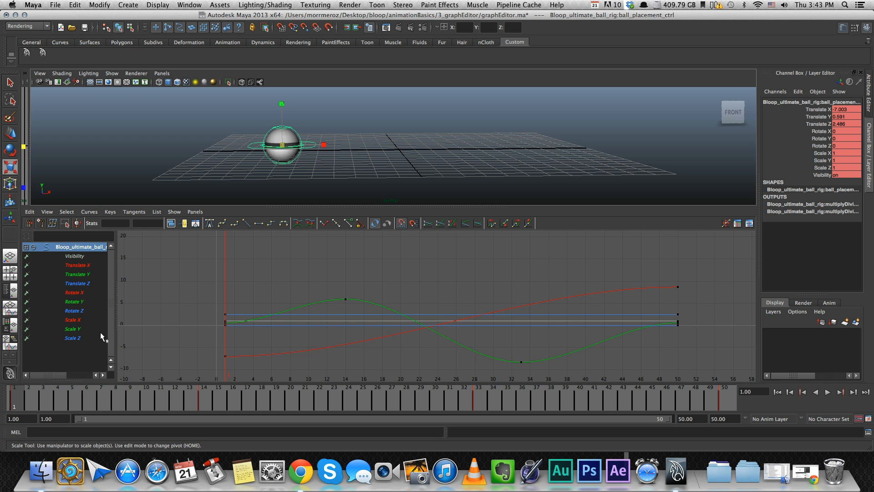
pyautogui.moveTo(100, 339)
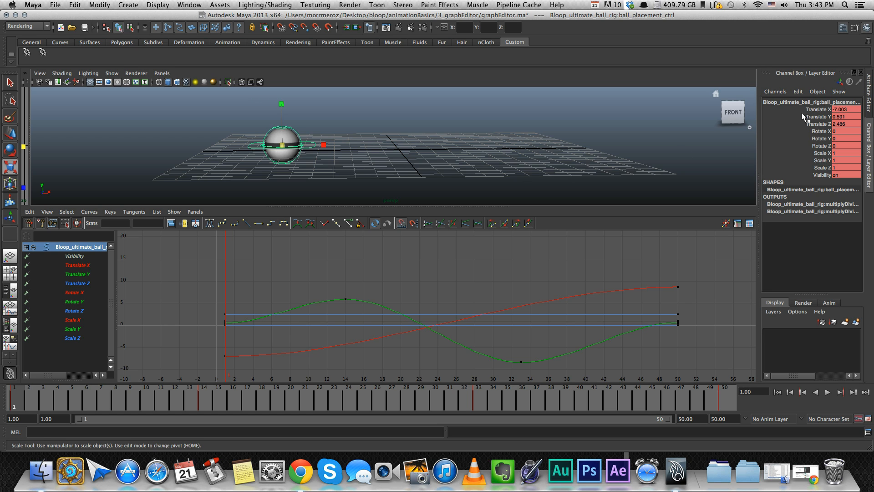
pyautogui.moveTo(806, 176)
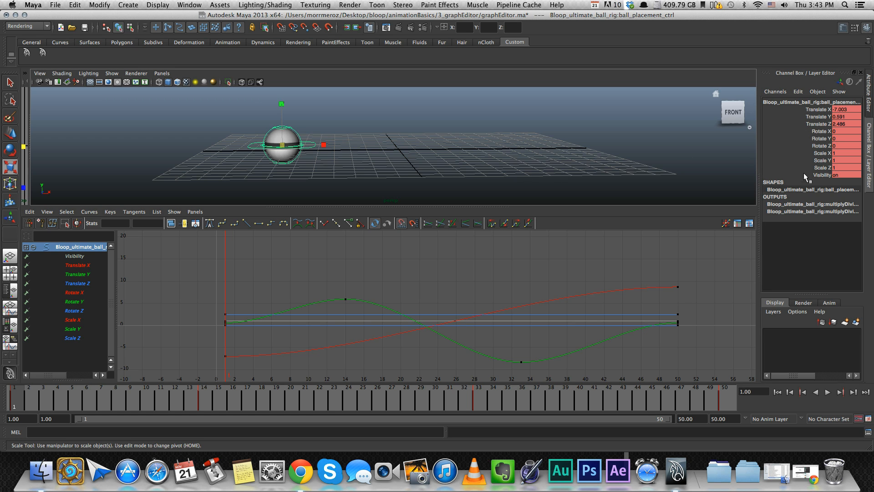
pyautogui.moveTo(806, 134)
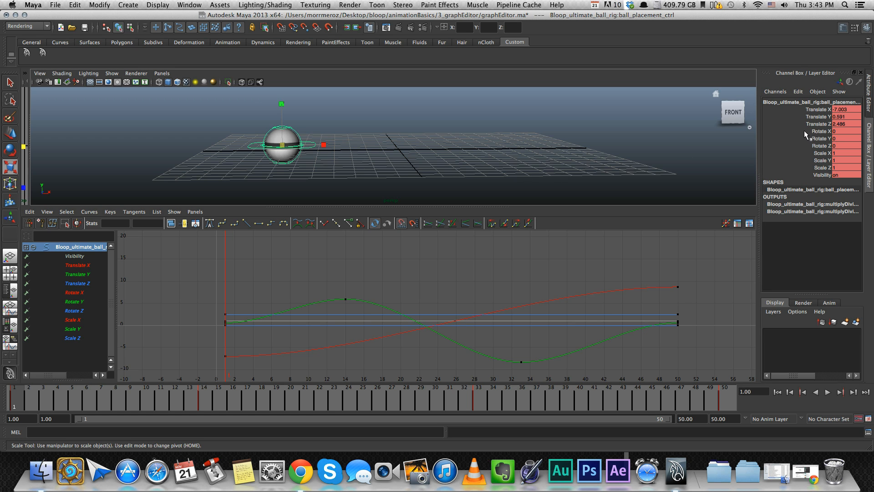
# Step: Delete the selected Rotate, Scale and Visibility channels' keys from the Channel Box menu
pyautogui.rightClick(817, 134)
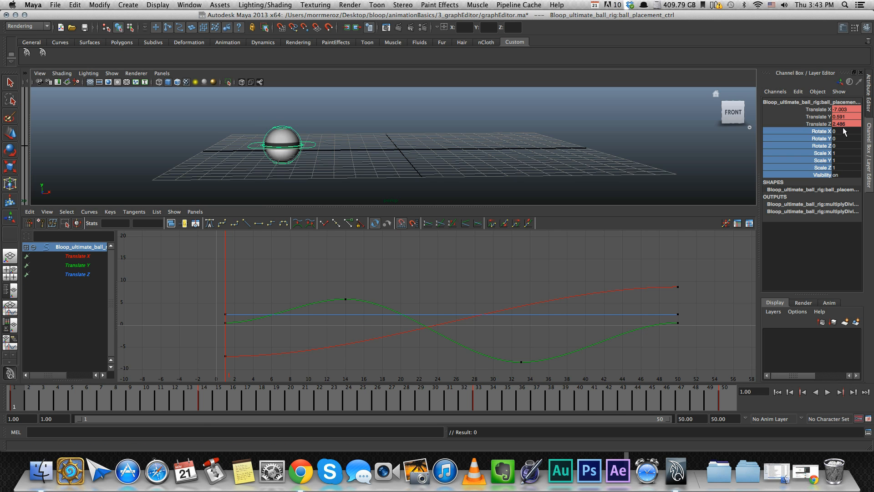
pyautogui.moveTo(820, 119)
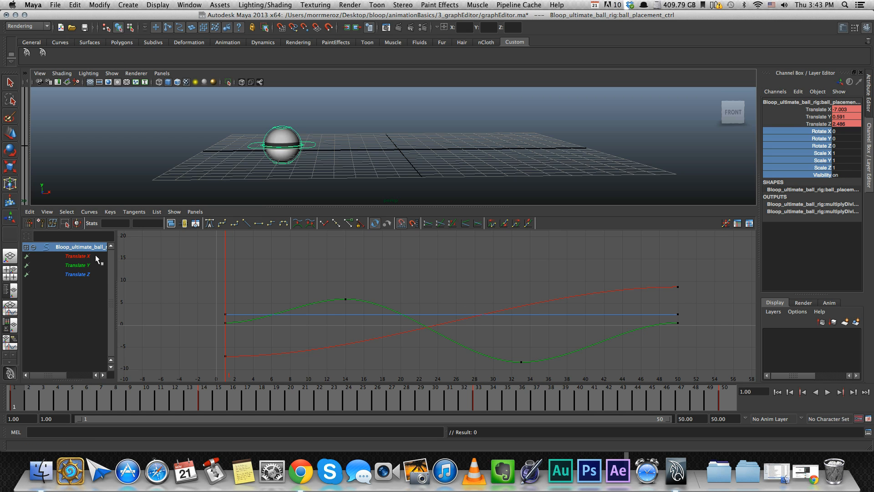
pyautogui.moveTo(90, 287)
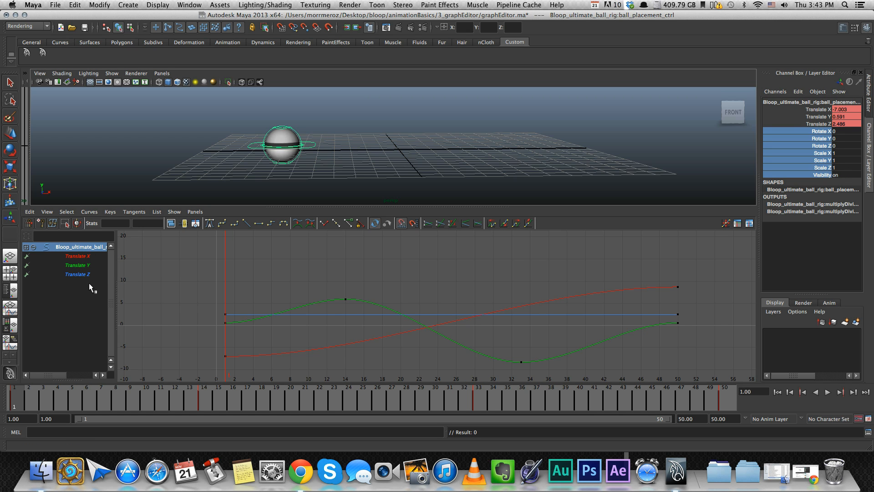
pyautogui.moveTo(89, 289)
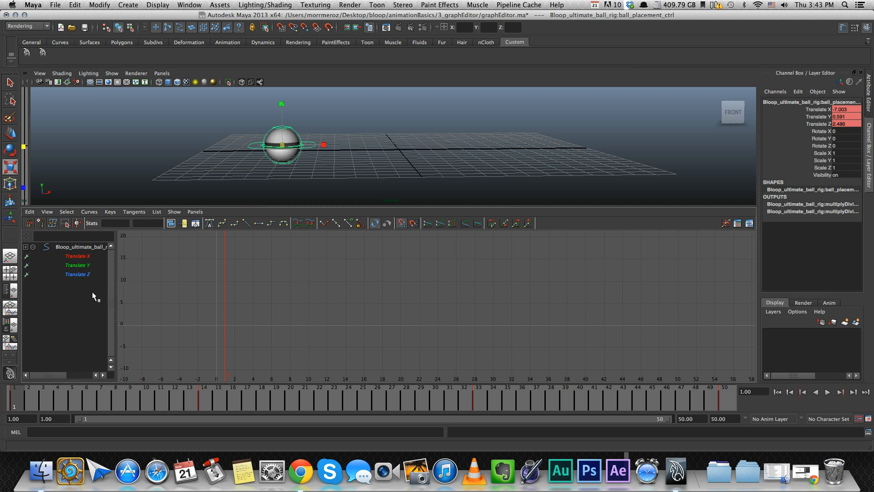
# Step: Isolate the ball's Translate curves, then Translate X and Translate Y, in the Graph Editor outliner
pyautogui.click(78, 247)
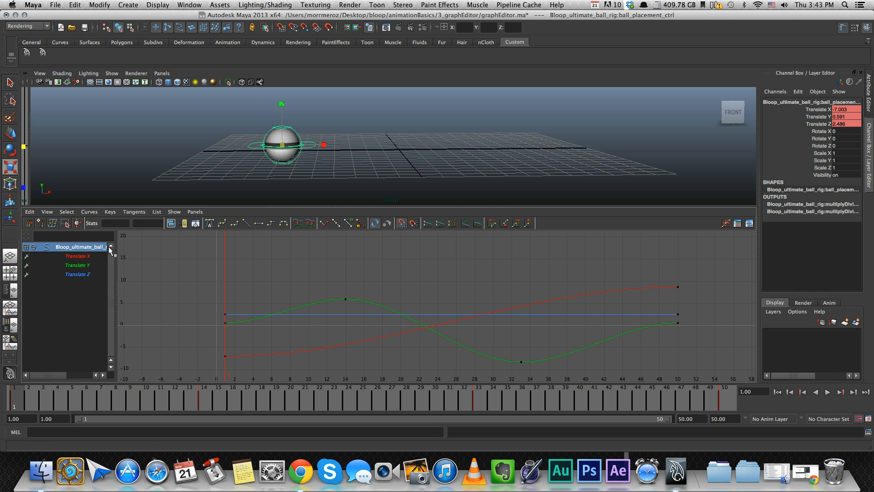
pyautogui.click(76, 256)
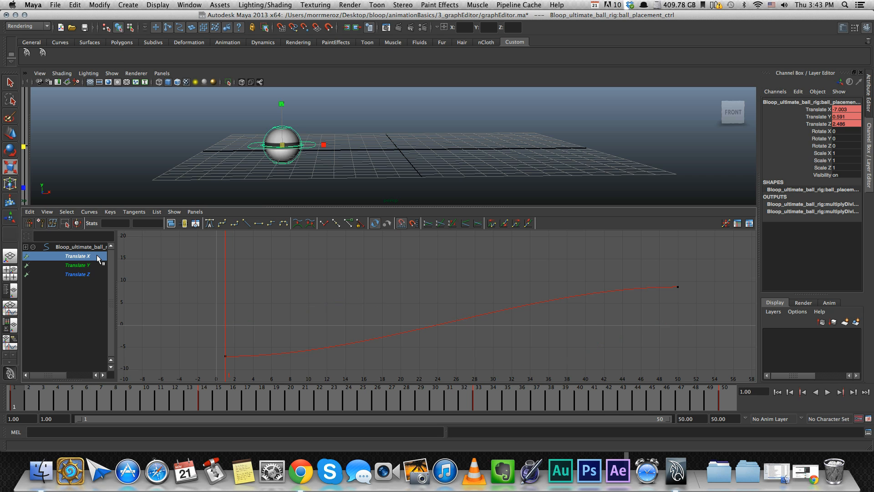
pyautogui.click(77, 265)
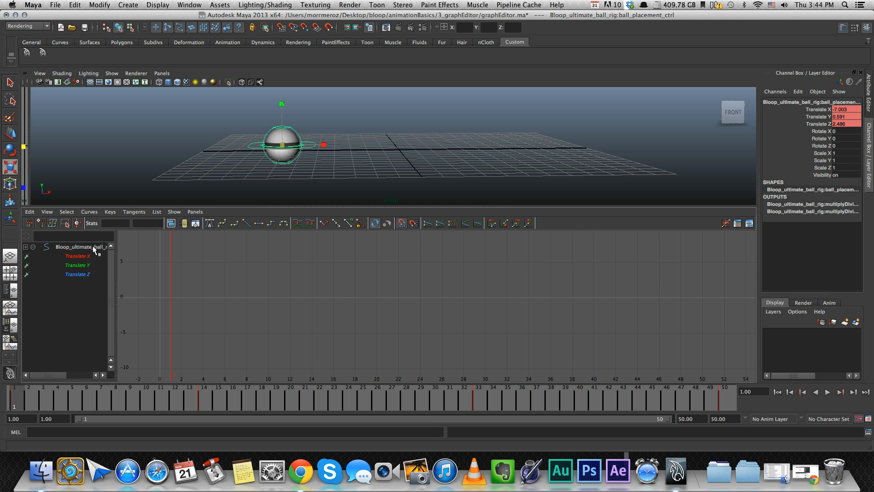
pyautogui.click(78, 247)
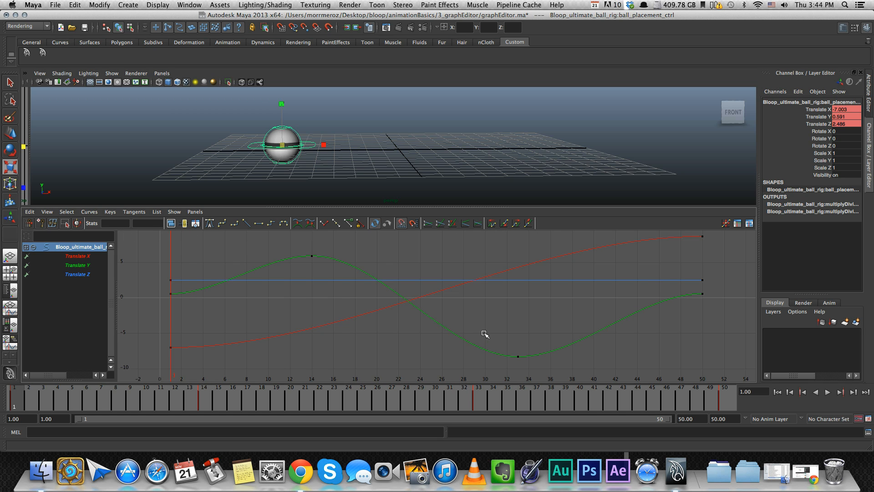
pyautogui.moveTo(488, 329)
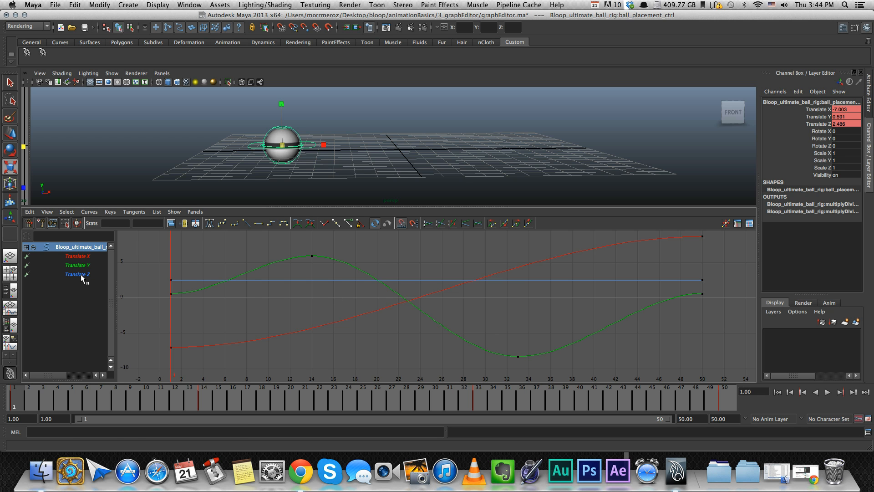
# Step: Cycle through Translate Z, X and Y individually, ending on the flat Translate Z curve alone
pyautogui.click(78, 274)
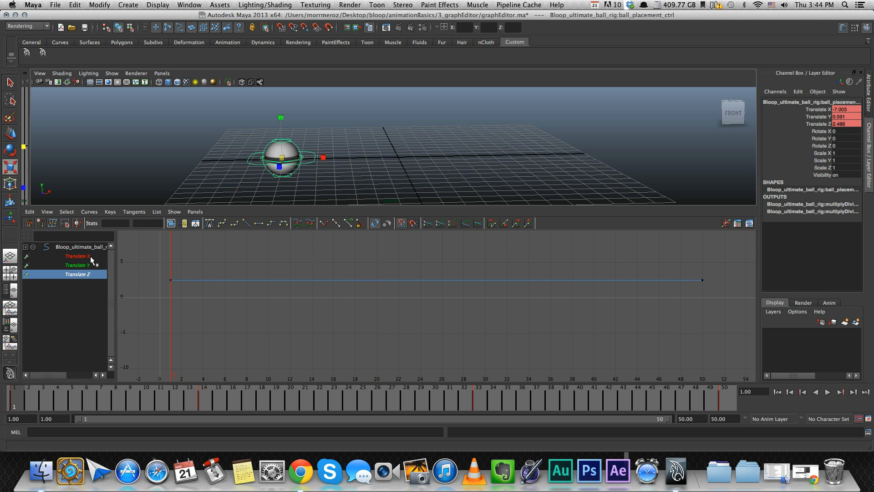
pyautogui.click(76, 256)
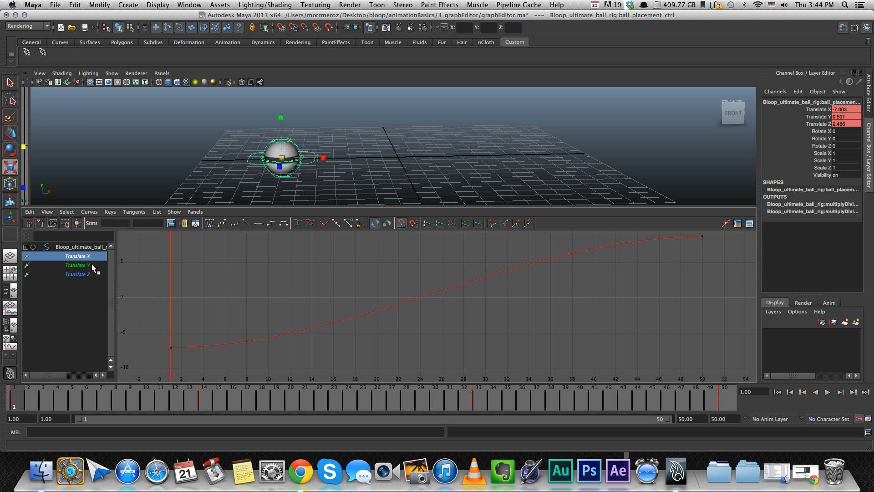
pyautogui.click(77, 265)
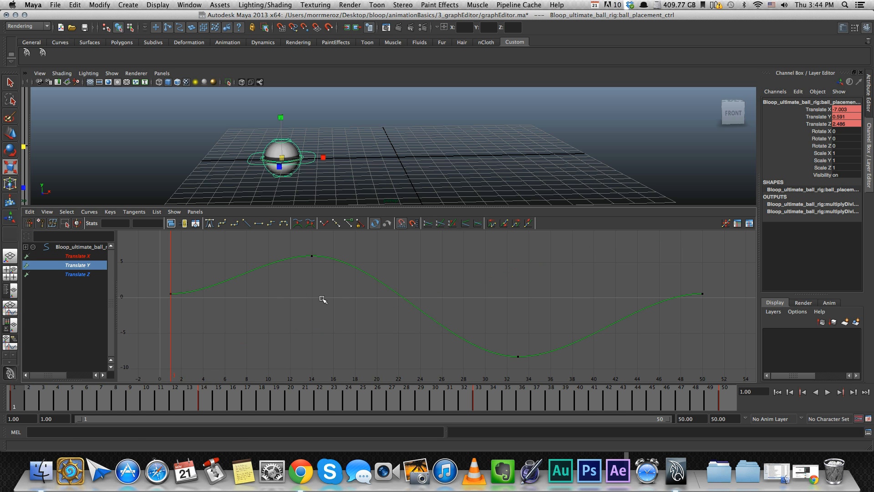
pyautogui.click(77, 274)
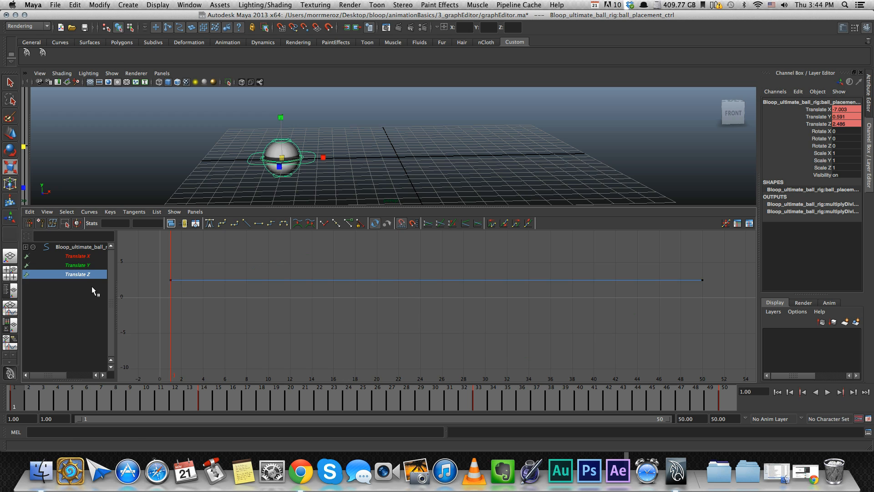
pyautogui.moveTo(318, 262)
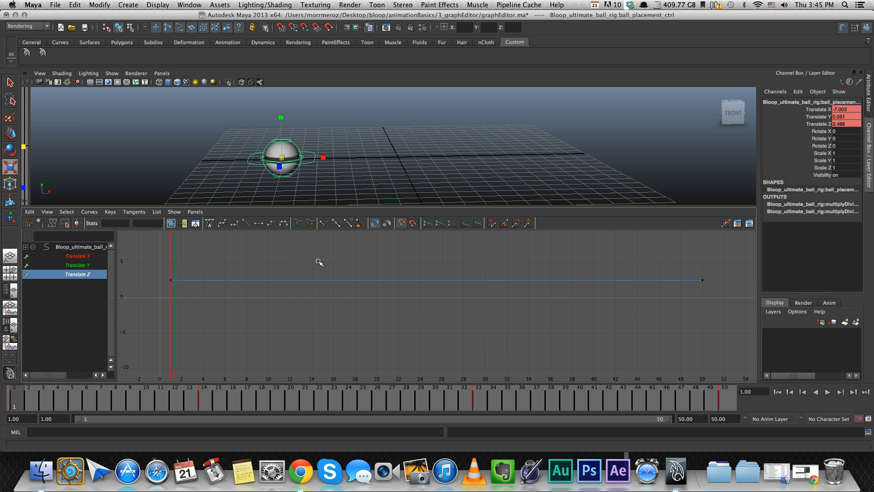
# Step: Marquee-select all Translate Z keys and delete the channel's animation
pyautogui.moveTo(320, 263); pyautogui.dragTo(339, 322)
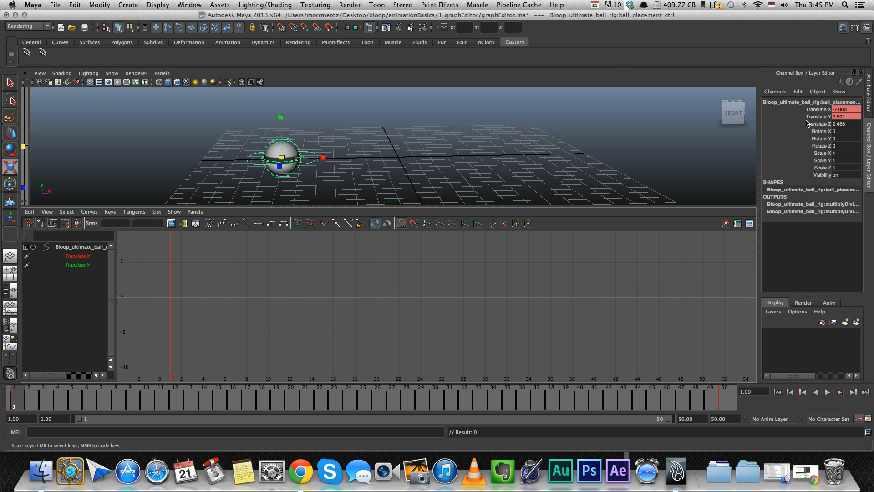
pyautogui.rightClick(817, 124)
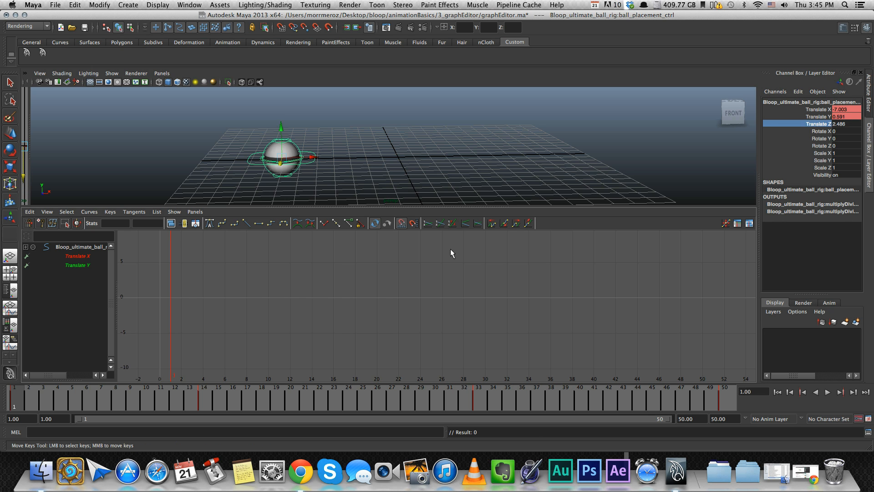
# Step: Scrub the Time Slider from frame 10 through the animation, then isolate the Translate X curve
pyautogui.click(172, 397)
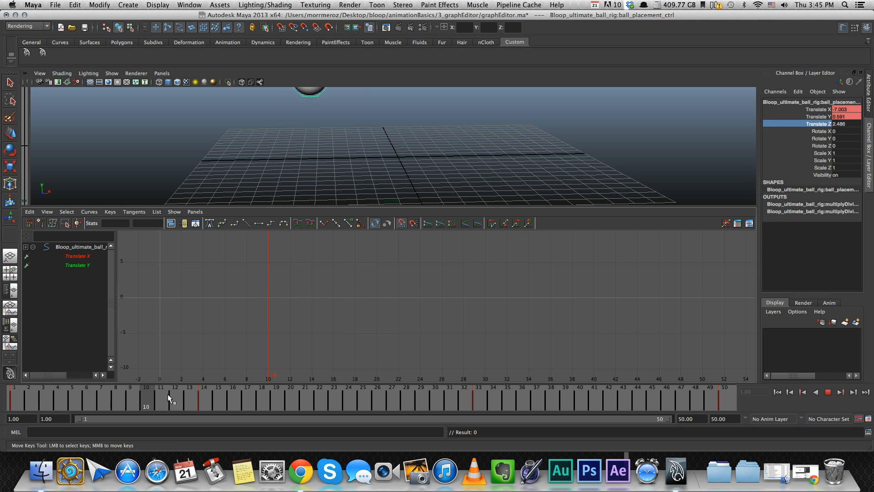
pyautogui.moveTo(171, 396); pyautogui.dragTo(619, 396)
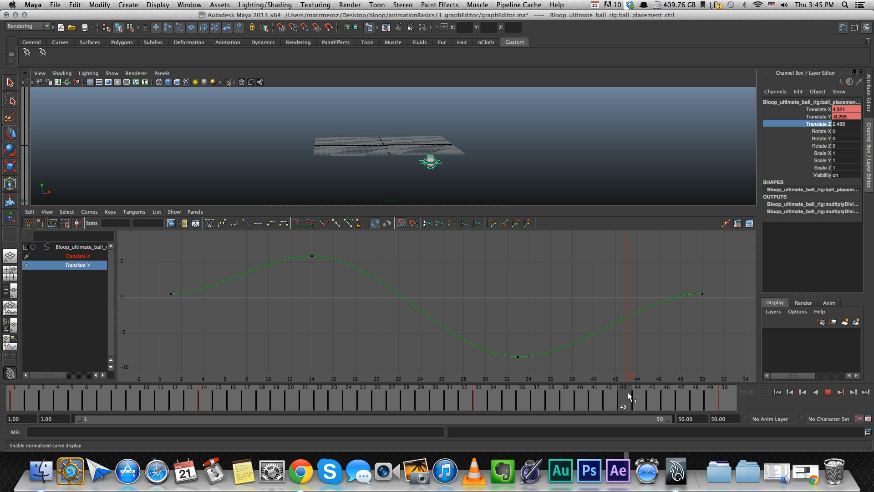
pyautogui.click(76, 255)
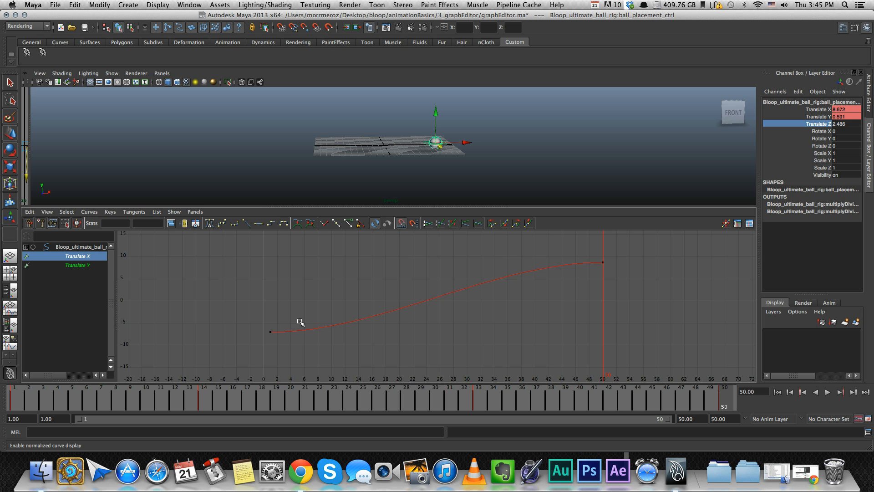
pyautogui.moveTo(360, 307)
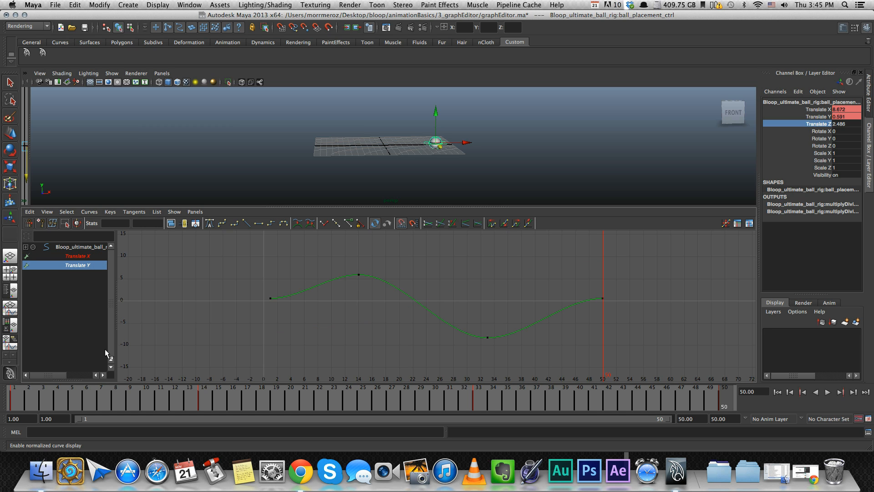
pyautogui.moveTo(348, 281)
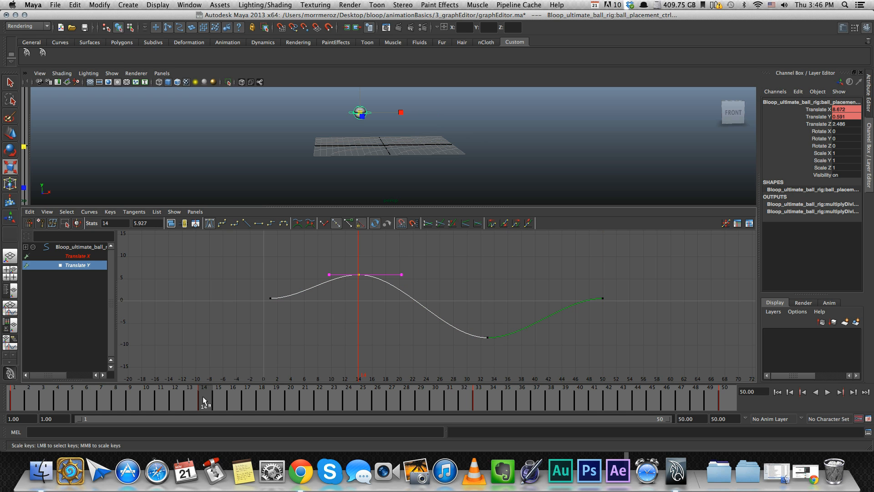
# Step: With Translate X isolated, scrub to frame 50, then show Translate X and Y together
pyautogui.click(77, 256)
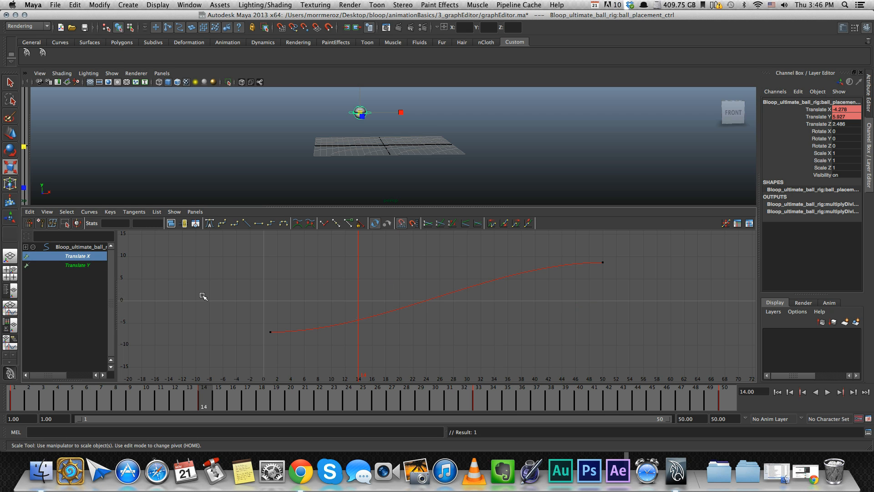
pyautogui.click(17, 399)
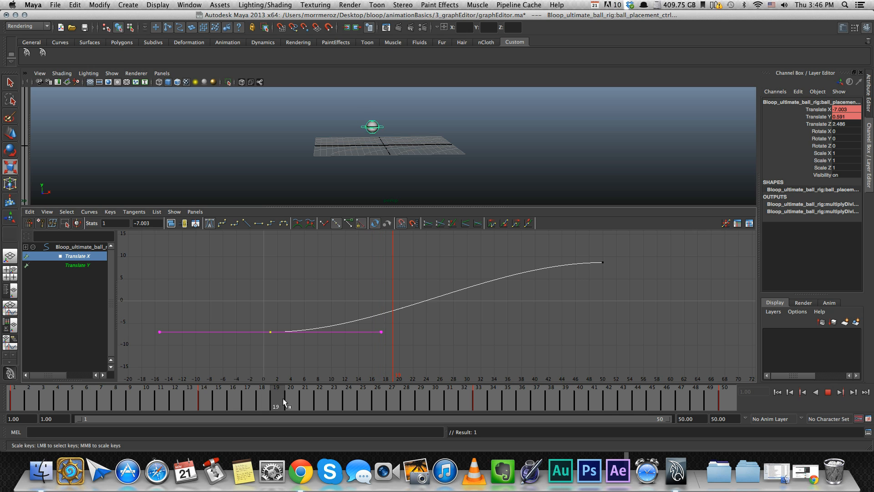
pyautogui.moveTo(284, 401); pyautogui.dragTo(613, 407)
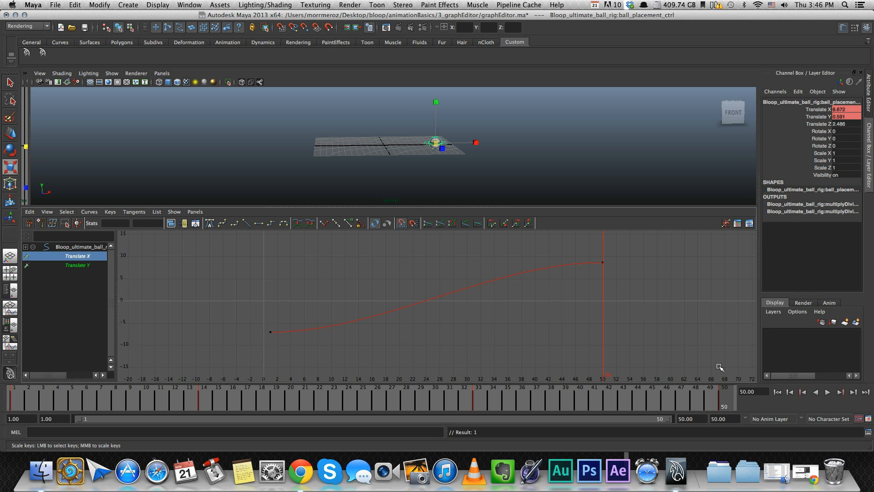
pyautogui.moveTo(367, 325)
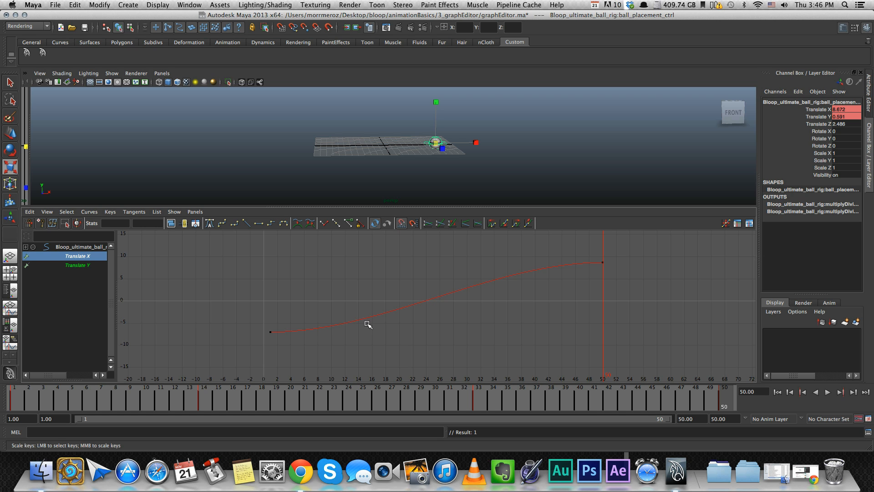
pyautogui.click(78, 265)
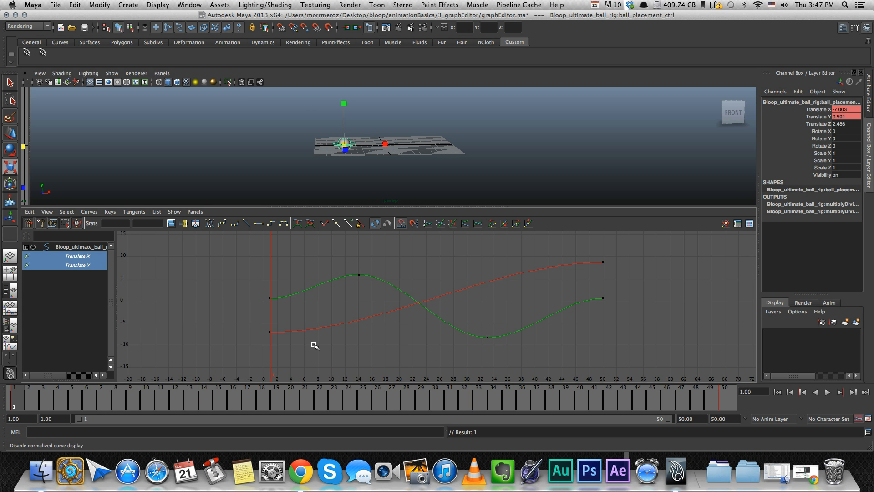
pyautogui.moveTo(314, 344)
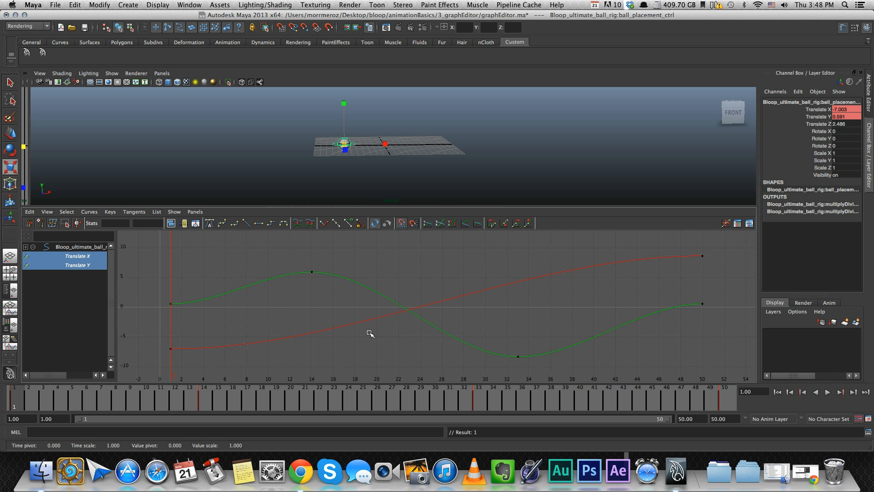
pyautogui.moveTo(281, 249)
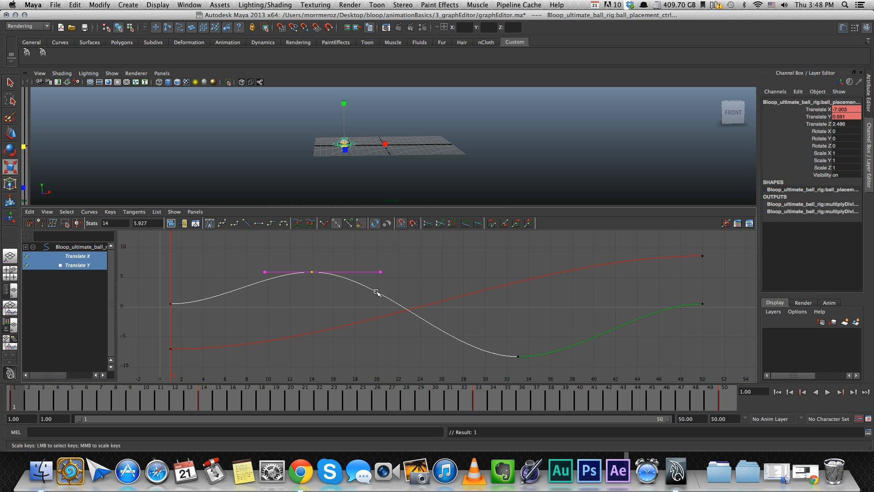
pyautogui.moveTo(339, 294)
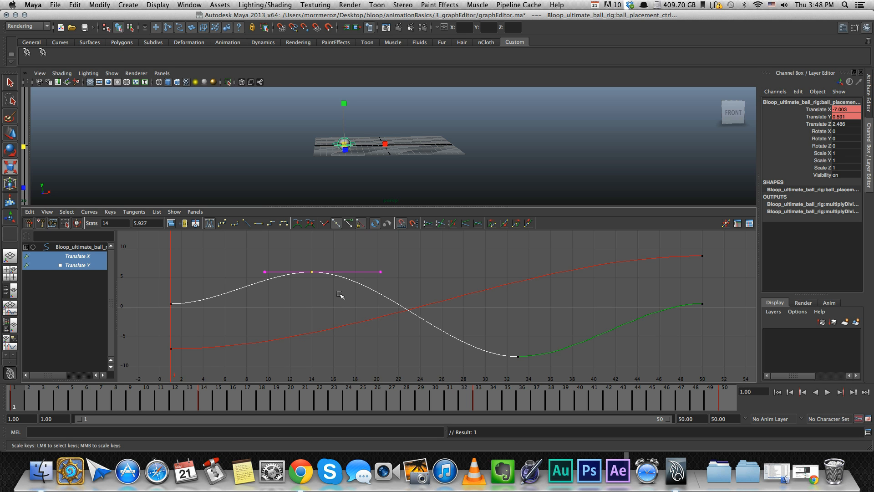
pyautogui.moveTo(337, 293)
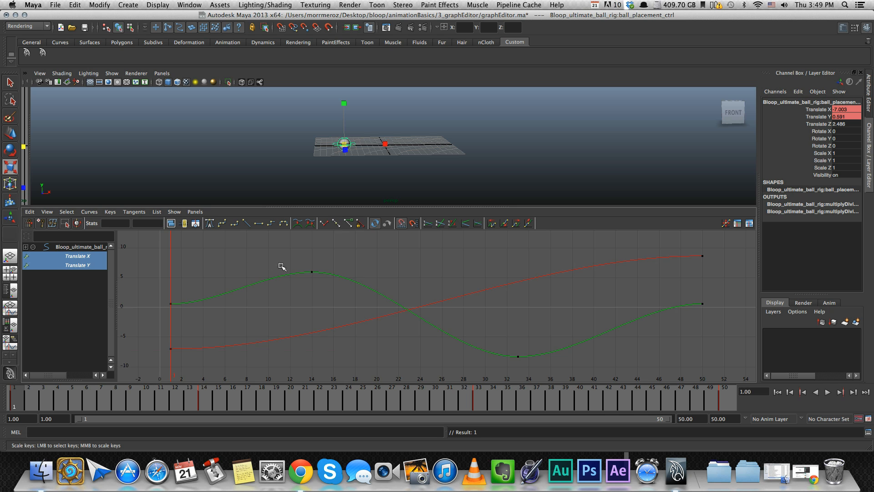
pyautogui.moveTo(326, 282)
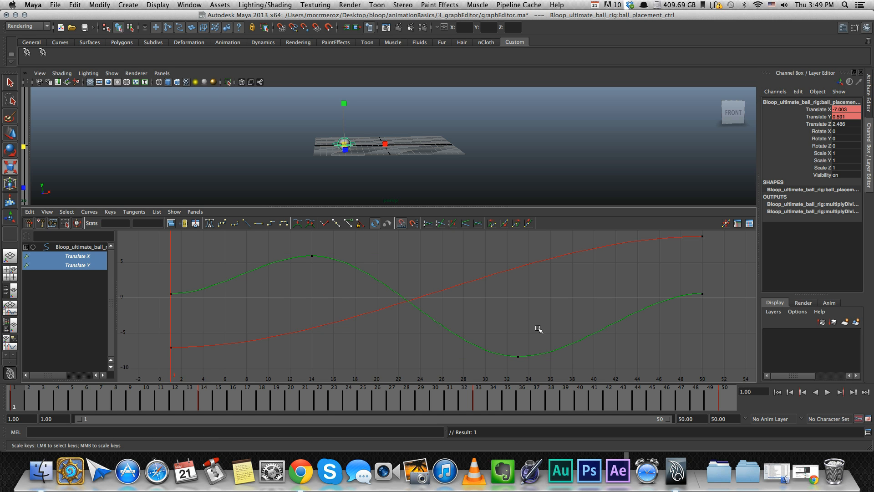
pyautogui.moveTo(536, 326)
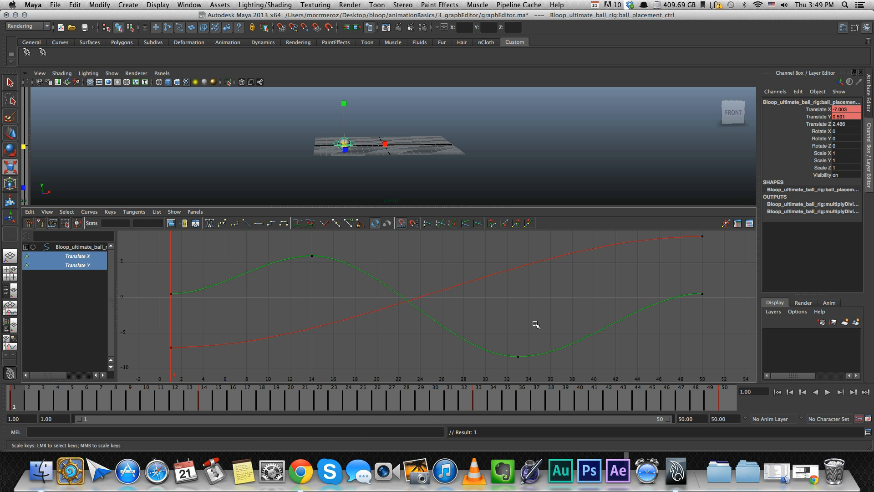
pyautogui.moveTo(528, 316)
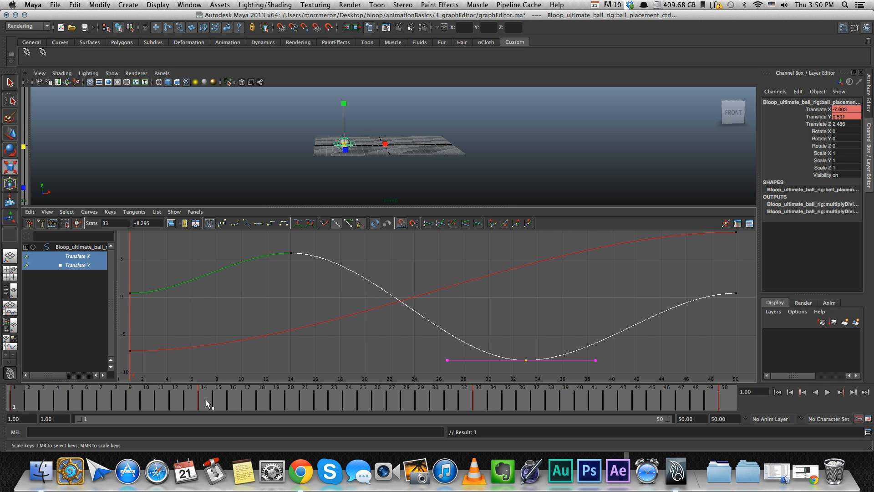
pyautogui.moveTo(63, 403)
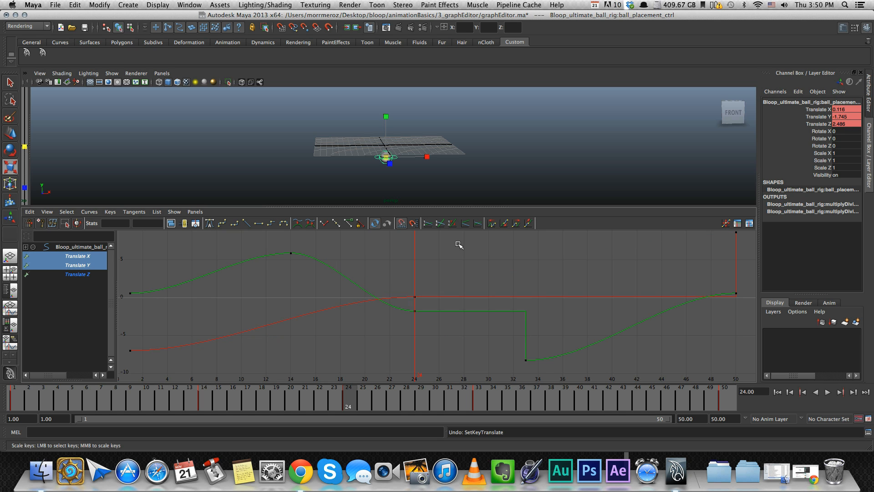
pyautogui.moveTo(458, 317)
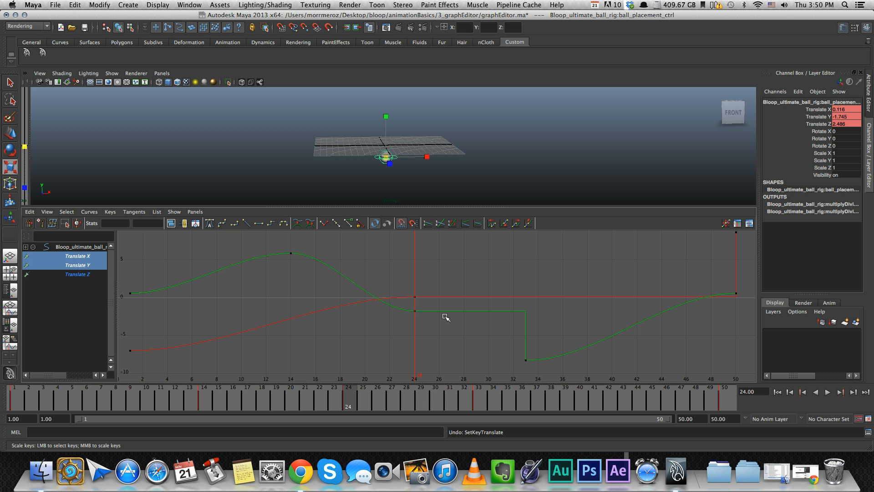
pyautogui.moveTo(456, 337)
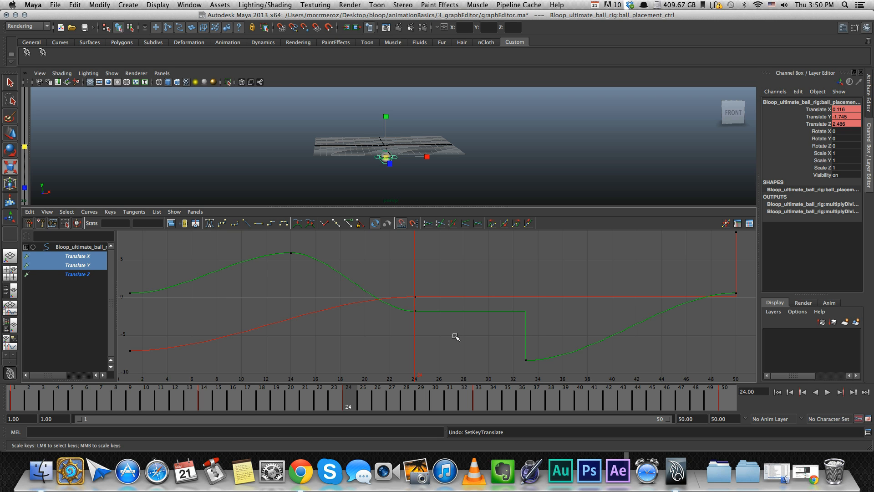
pyautogui.moveTo(455, 337)
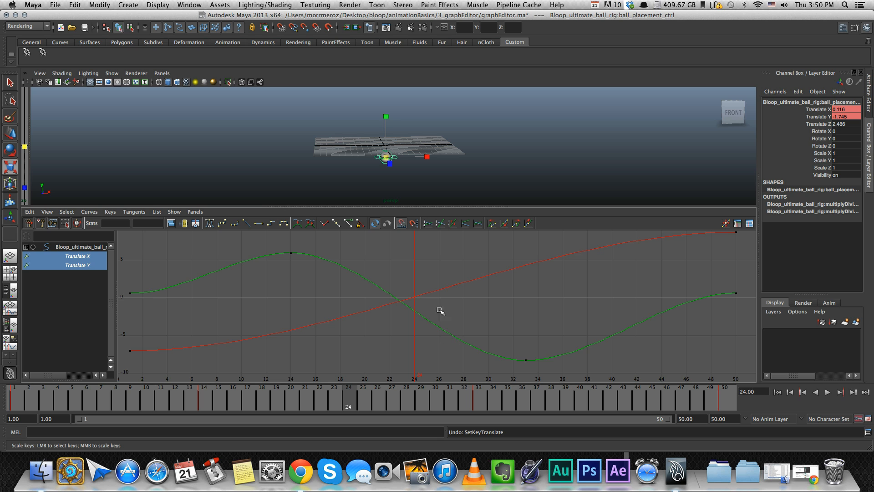
pyautogui.moveTo(428, 257)
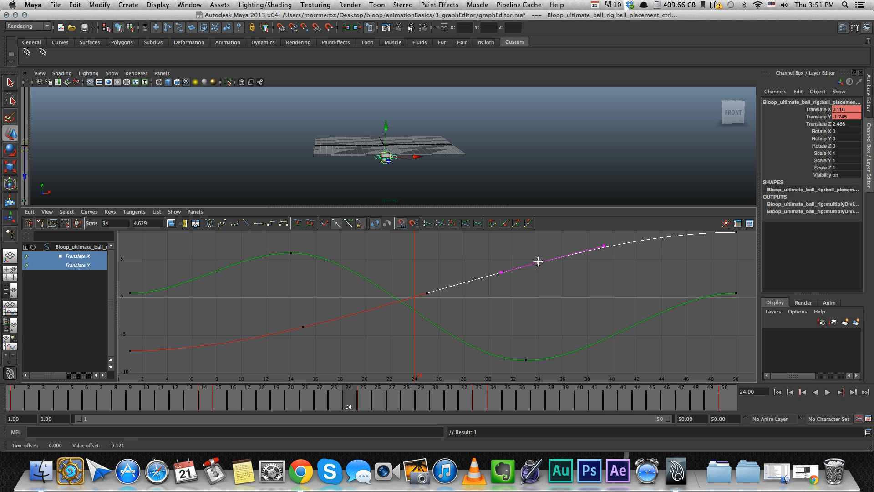
pyautogui.moveTo(10, 135)
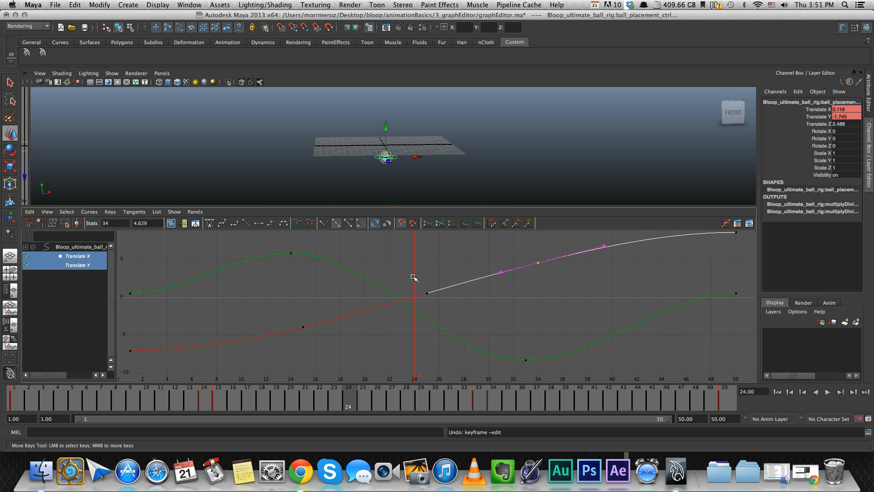
# Step: Drag the frame-24 Translate X key up and down repeatedly, leaving it near zero
pyautogui.moveTo(427, 277); pyautogui.dragTo(426, 316)
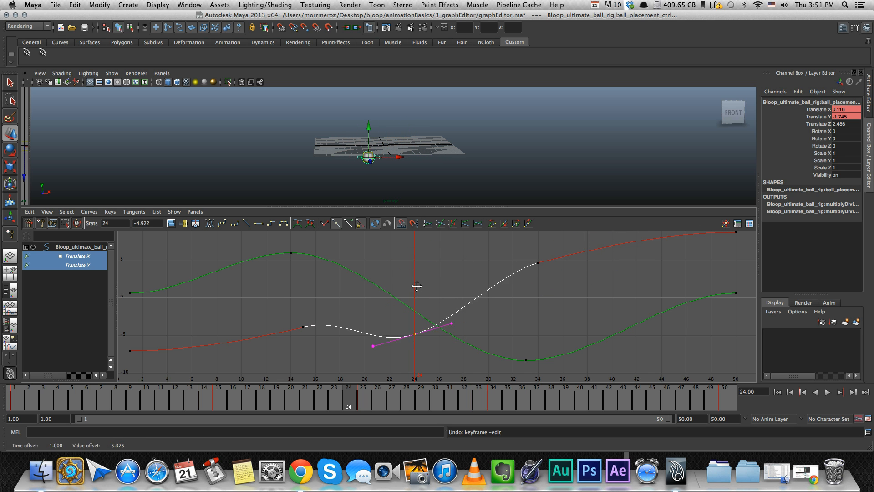
pyautogui.moveTo(416, 334); pyautogui.dragTo(416, 257)
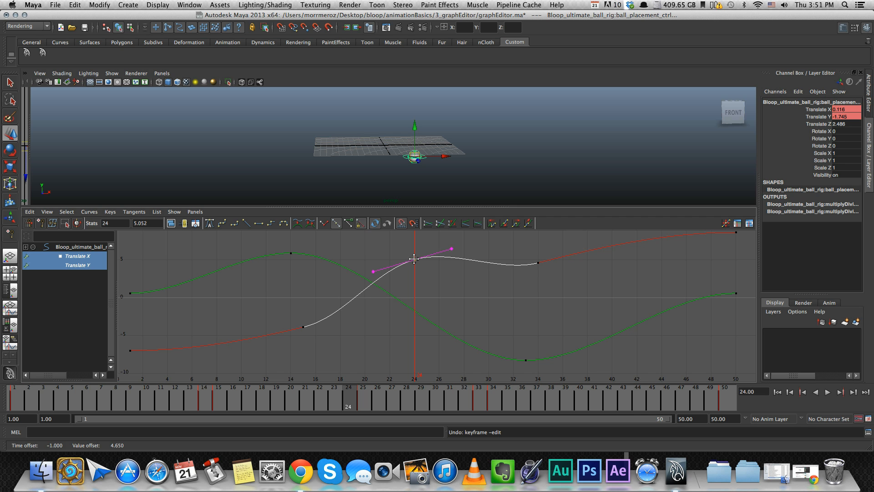
pyautogui.moveTo(416, 257); pyautogui.dragTo(415, 329)
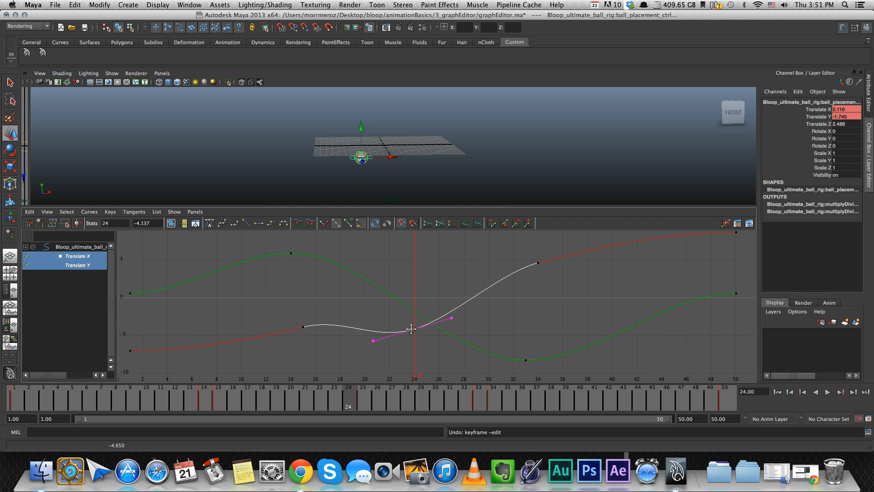
pyautogui.moveTo(413, 328); pyautogui.dragTo(412, 332)
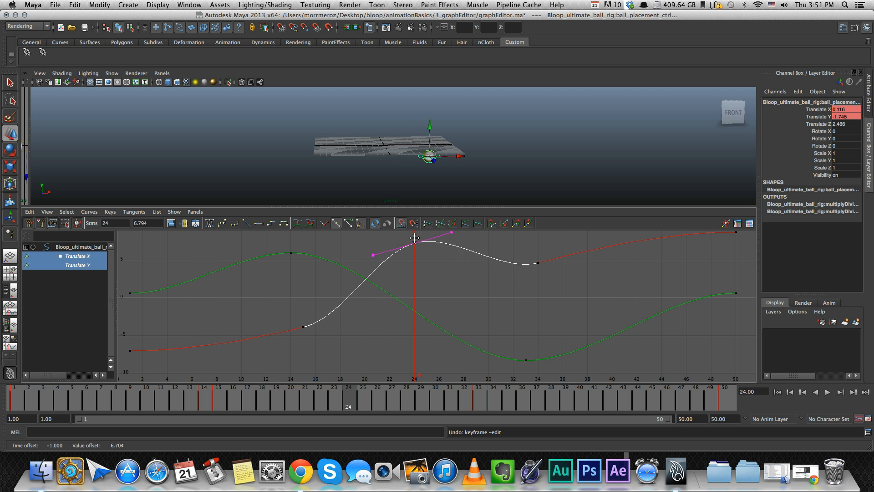
pyautogui.moveTo(415, 238); pyautogui.dragTo(415, 356)
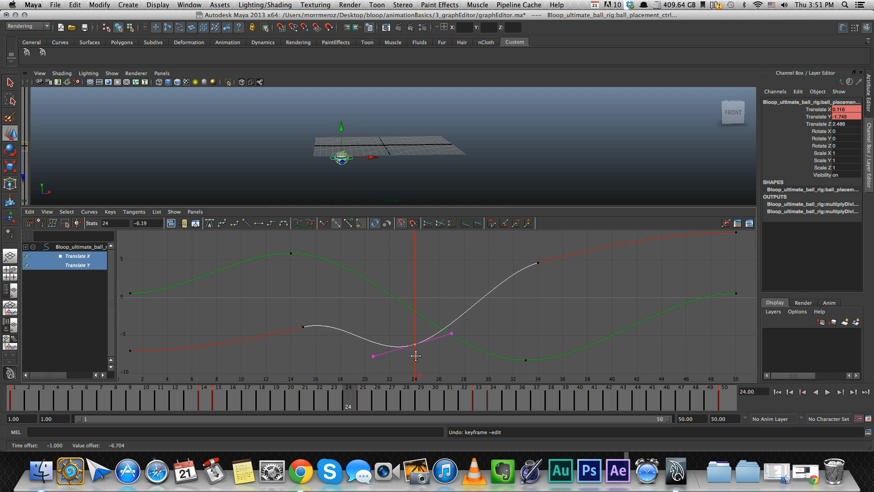
pyautogui.moveTo(416, 357); pyautogui.dragTo(418, 298)
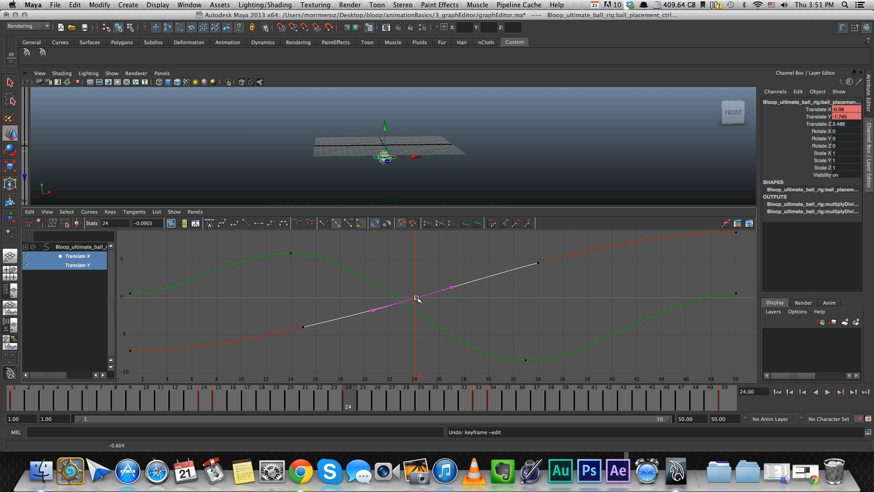
pyautogui.moveTo(418, 299); pyautogui.dragTo(471, 277)
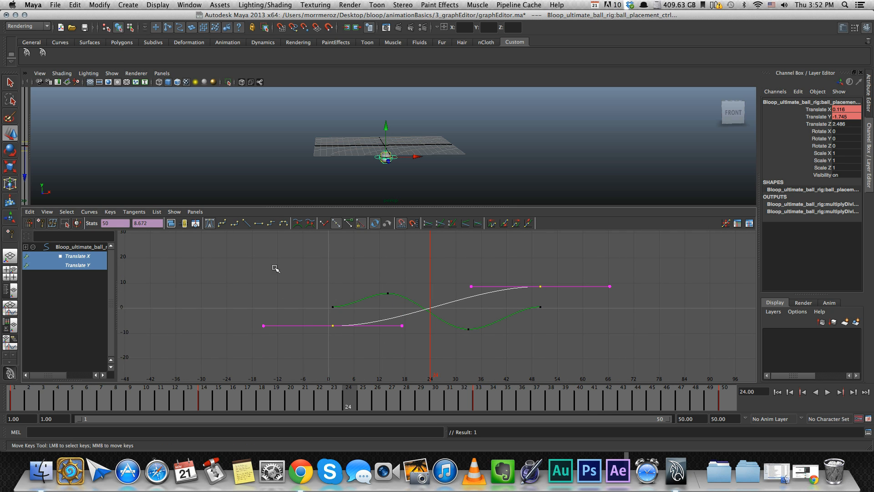
pyautogui.moveTo(353, 331)
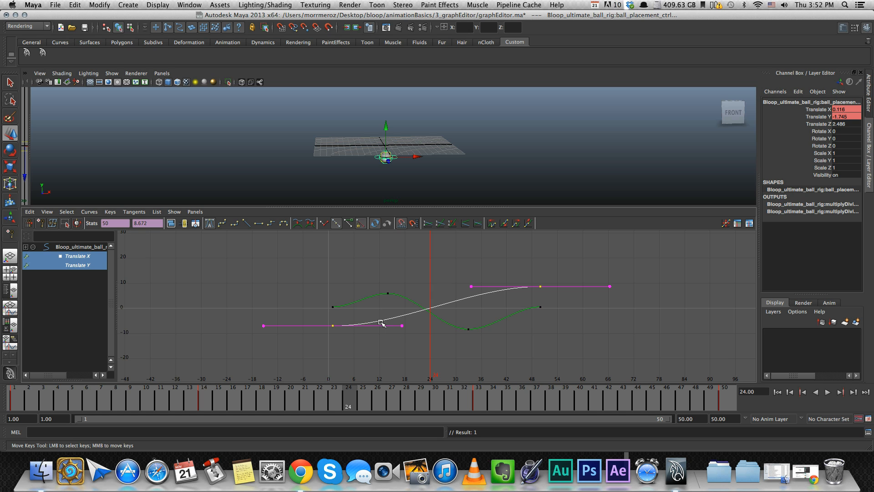
pyautogui.moveTo(466, 297)
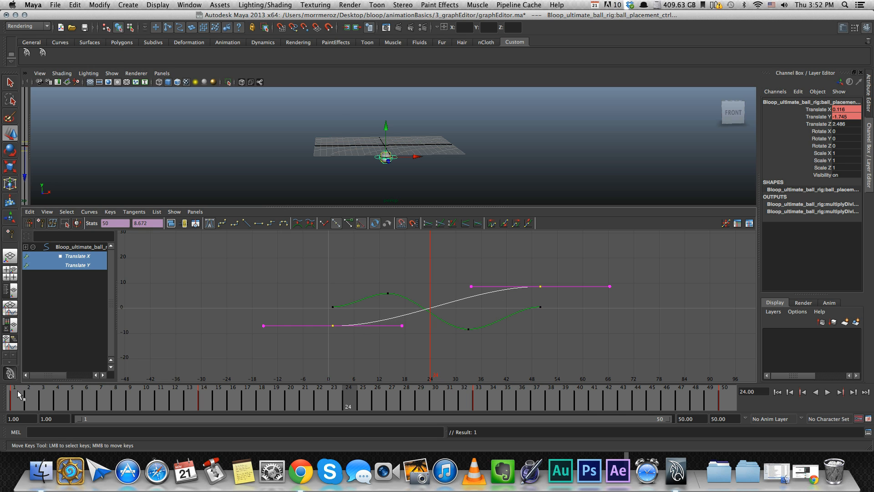
# Step: Jump the animation back to frame 1 using the playback controls
pyautogui.click(828, 392)
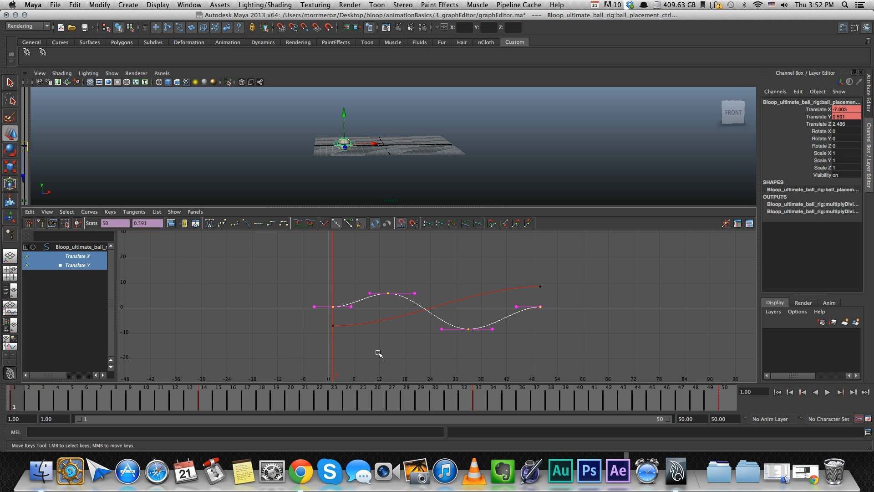
pyautogui.click(829, 392)
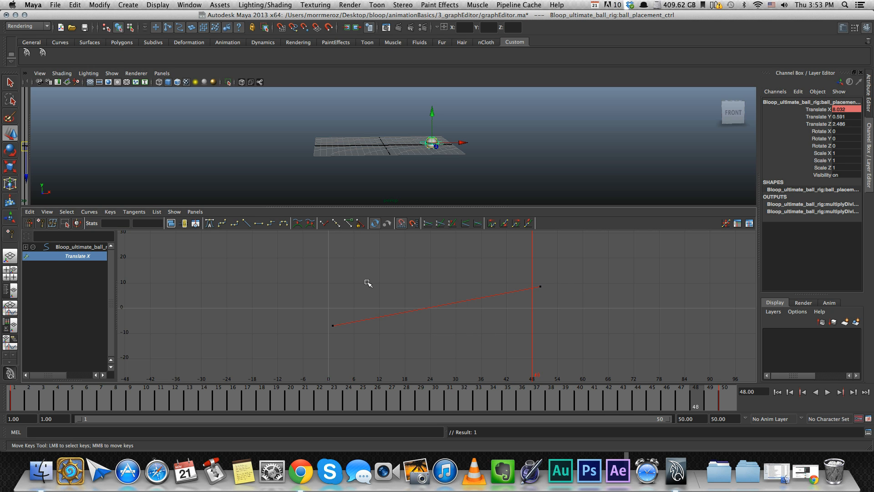
# Step: Bend the middle Translate X key's tangent up and down to test shapes, then return it to a straight ramp
pyautogui.click(828, 392)
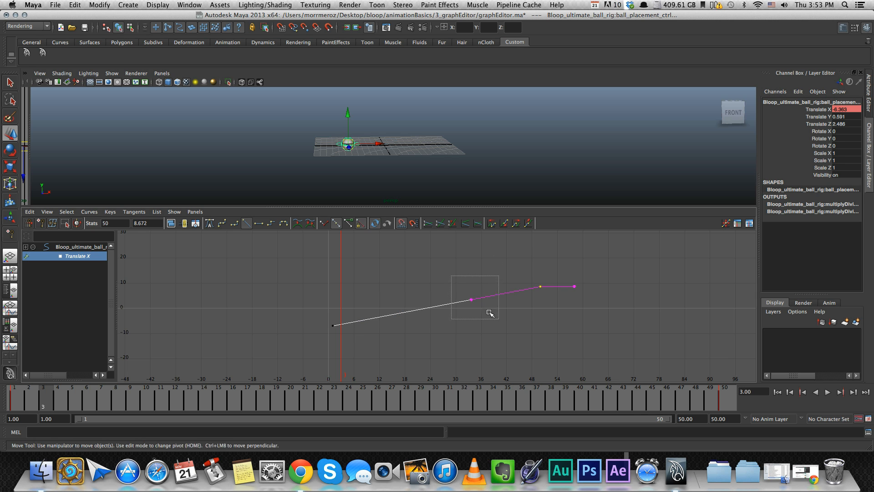
pyautogui.moveTo(471, 300); pyautogui.dragTo(469, 267)
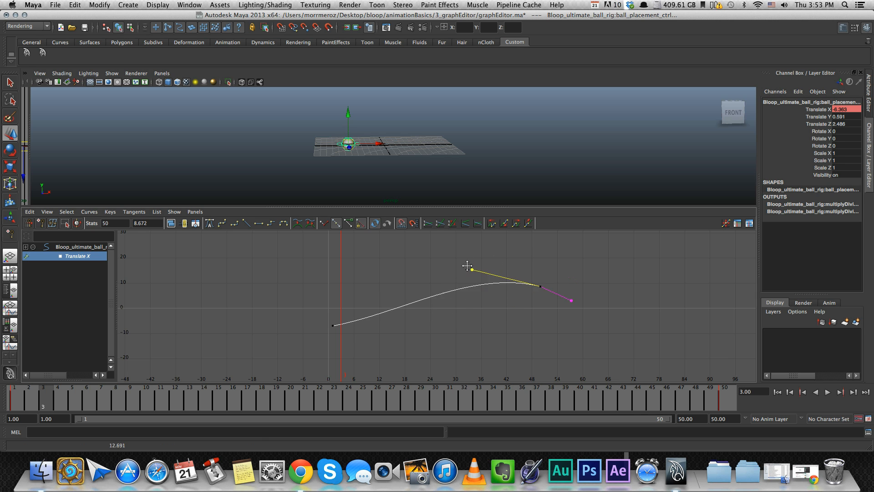
pyautogui.moveTo(471, 270); pyautogui.dragTo(471, 292)
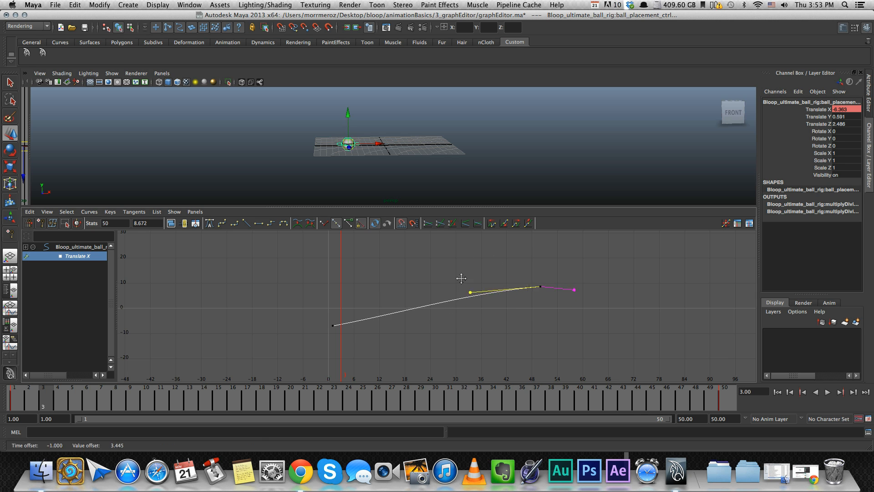
pyautogui.moveTo(470, 291); pyautogui.dragTo(478, 320)
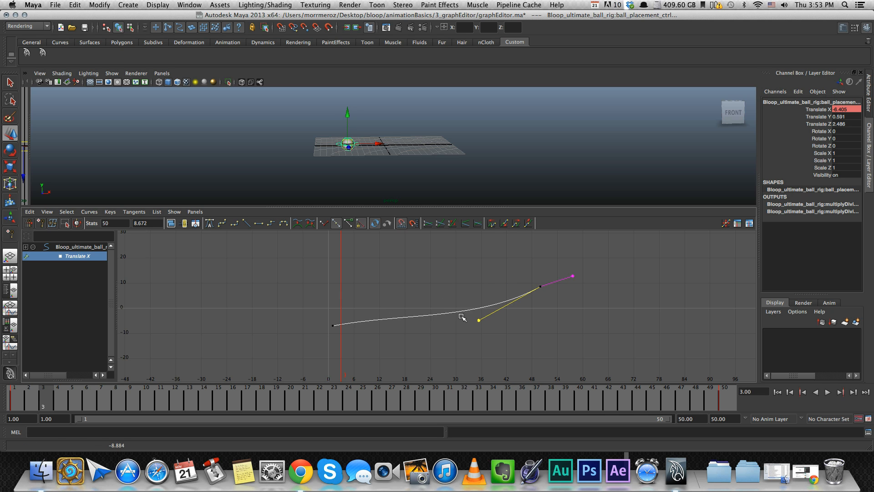
pyautogui.moveTo(478, 319); pyautogui.dragTo(470, 300)
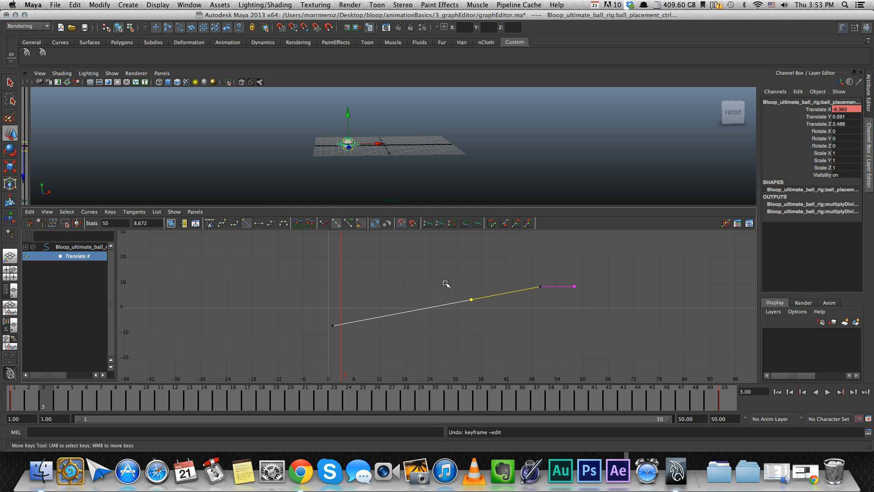
pyautogui.moveTo(505, 306)
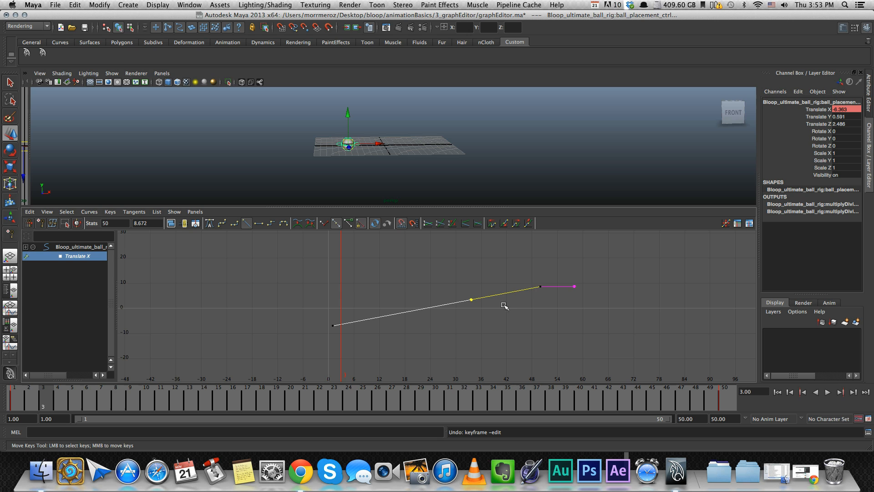
pyautogui.moveTo(541, 273)
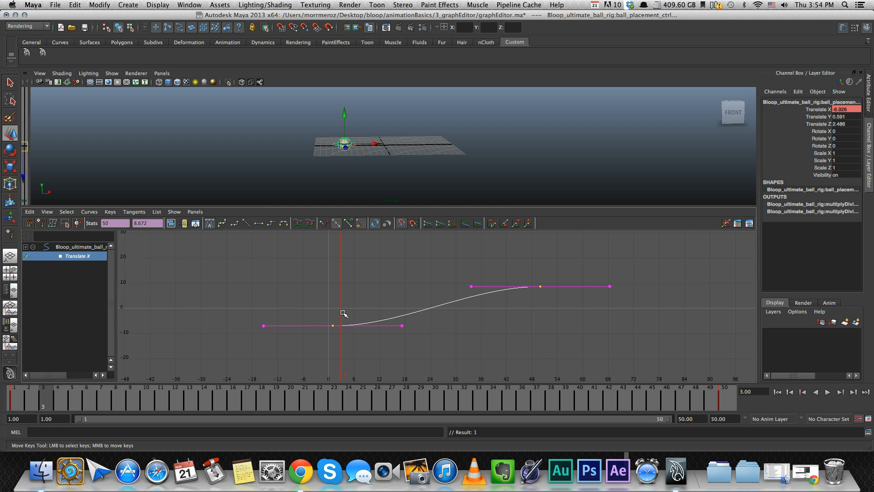
pyautogui.moveTo(354, 305)
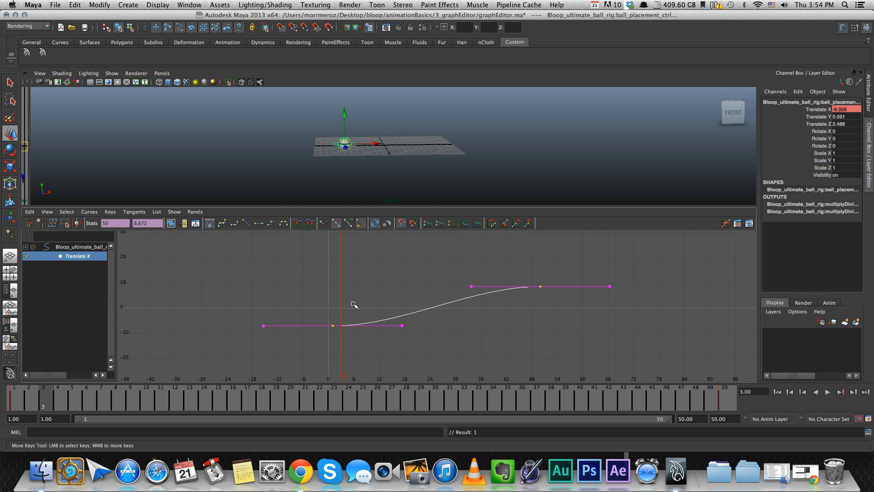
# Step: Select the first Translate X key at frame 1 and rewind playback to the start
pyautogui.moveTo(304, 306); pyautogui.dragTo(367, 344)
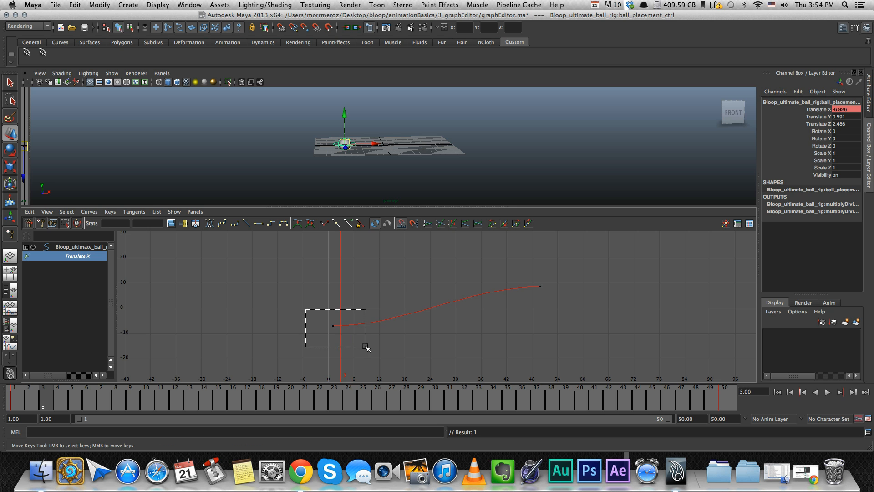
pyautogui.click(332, 325)
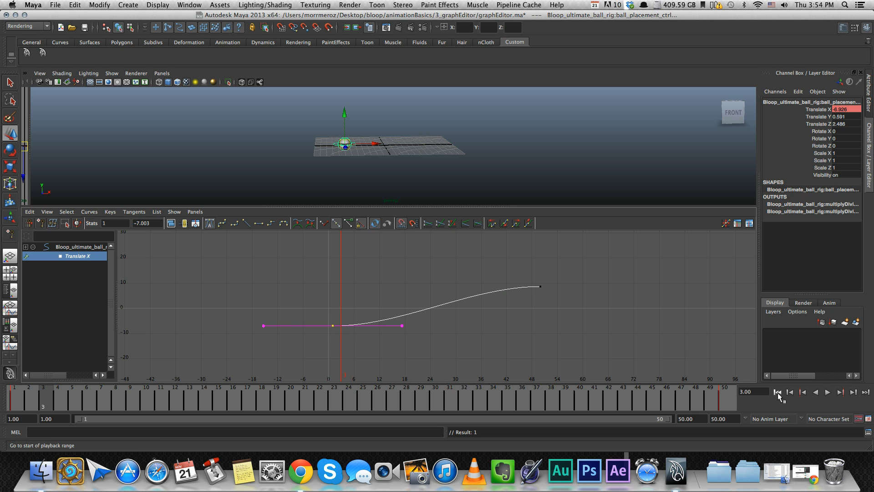
pyautogui.click(777, 391)
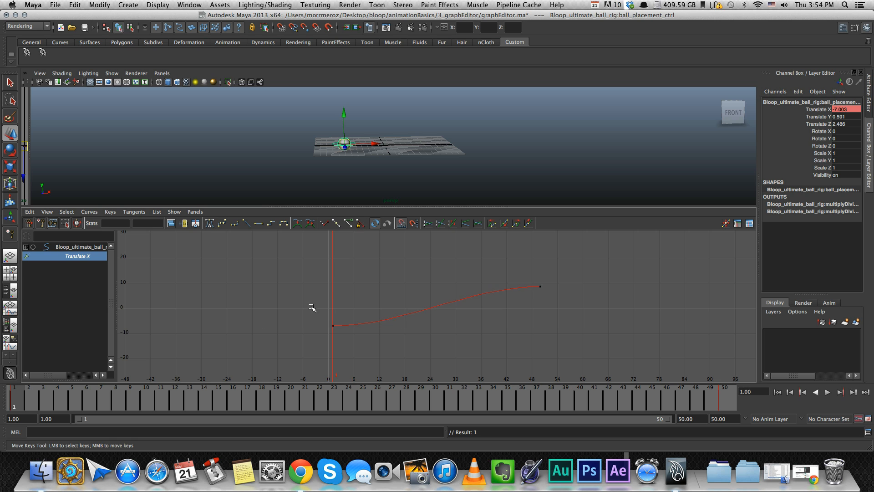
pyautogui.moveTo(339, 326)
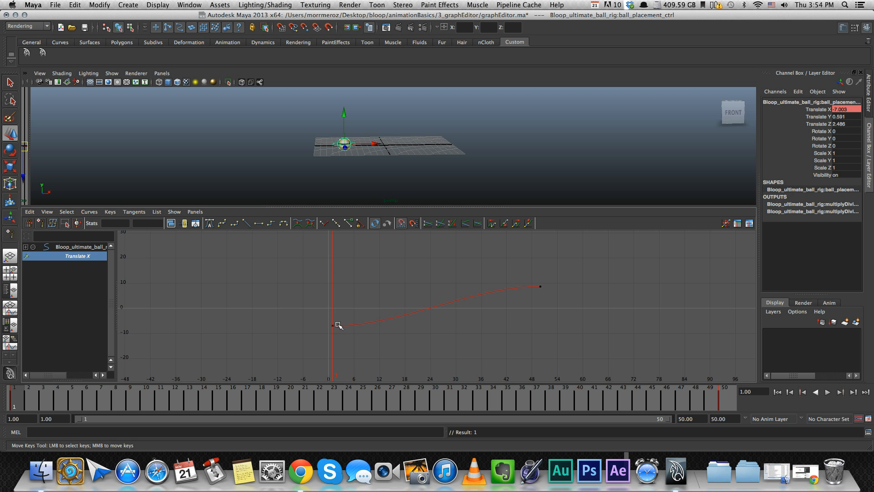
pyautogui.moveTo(392, 316)
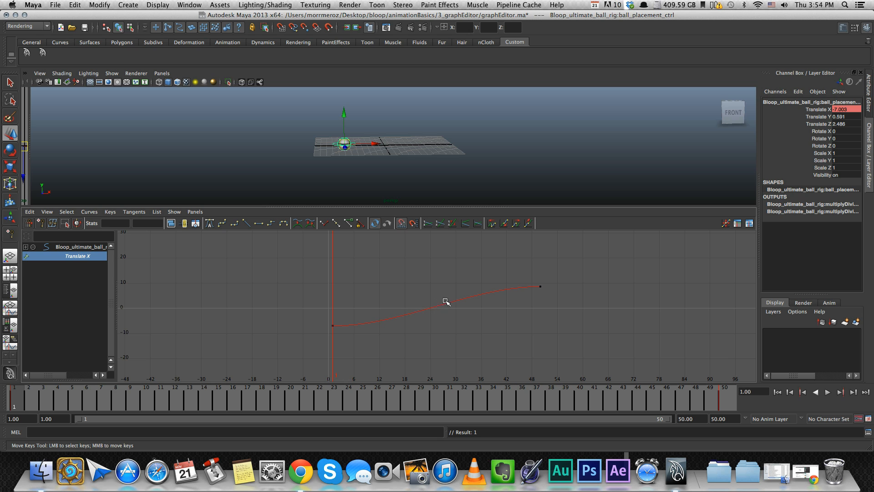
pyautogui.moveTo(441, 307)
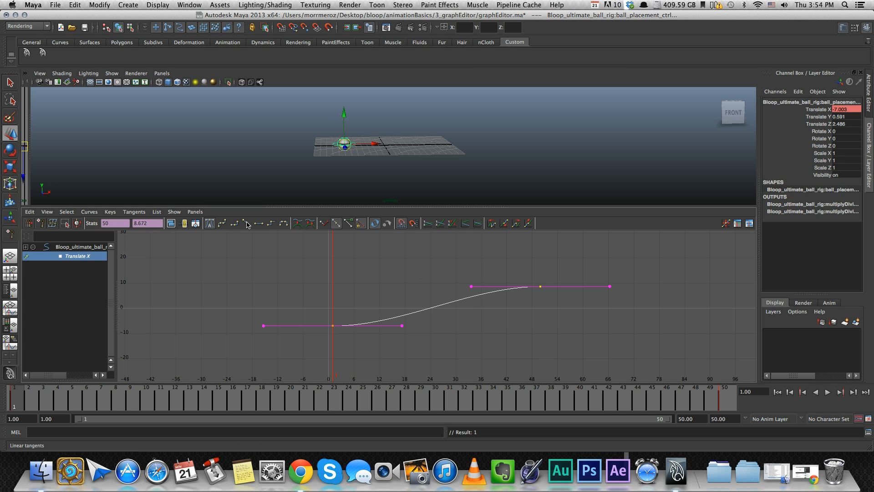
pyautogui.moveTo(247, 224)
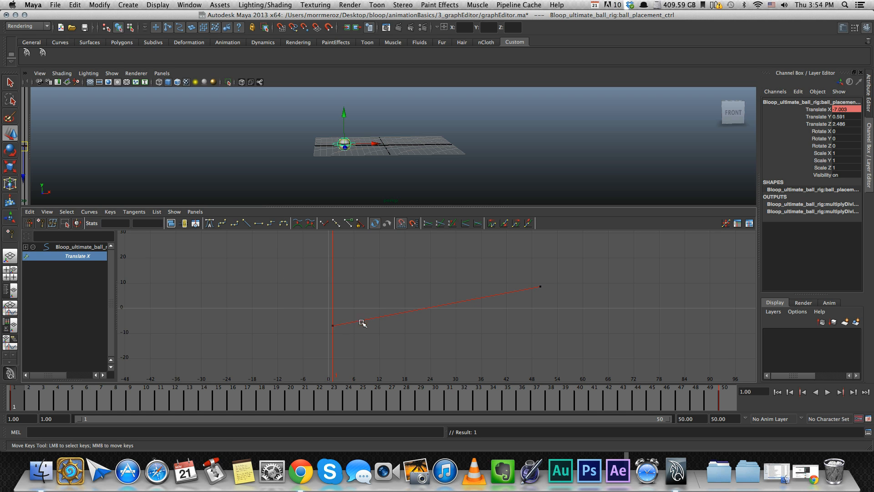
pyautogui.moveTo(376, 320)
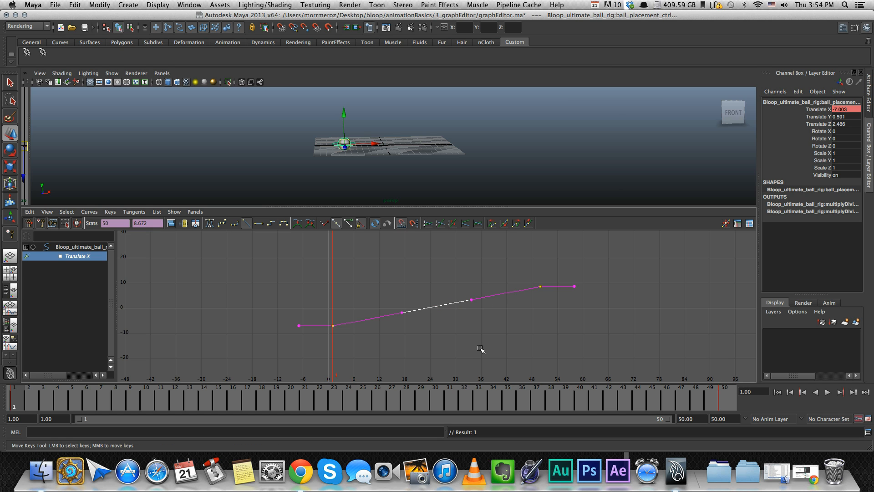
pyautogui.moveTo(271, 223)
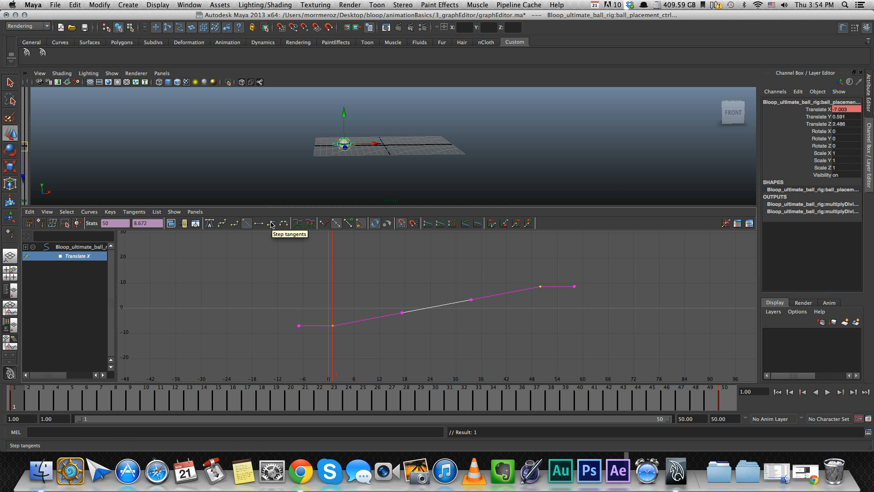
# Step: Apply Step tangents so Translate X holds then jumps, step back a key, and restore smooth tangents
pyautogui.click(272, 223)
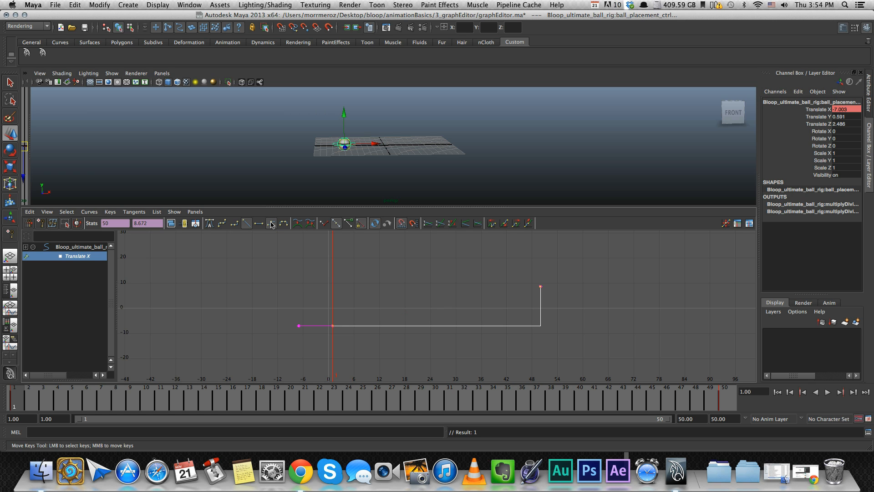
pyautogui.moveTo(319, 277)
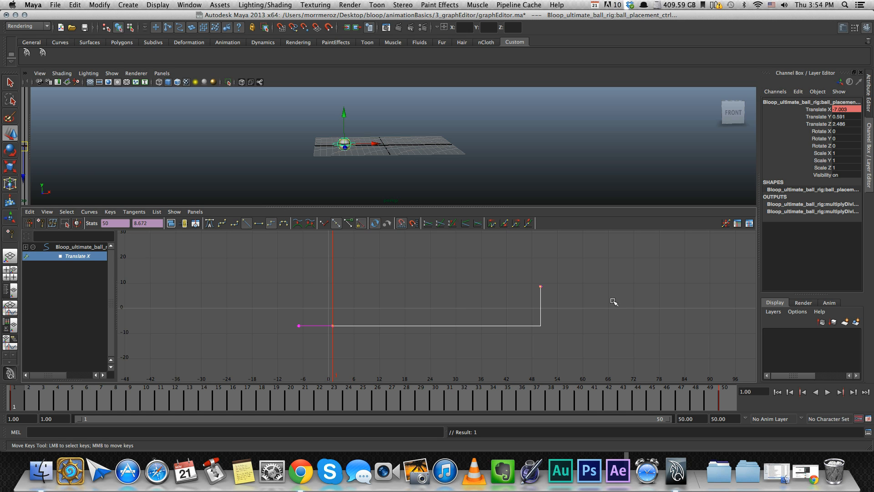
pyautogui.moveTo(551, 301)
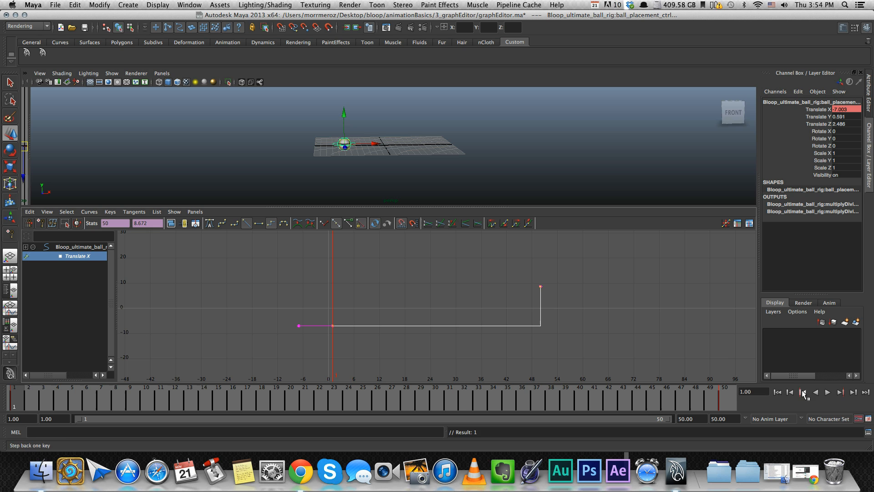
pyautogui.click(828, 392)
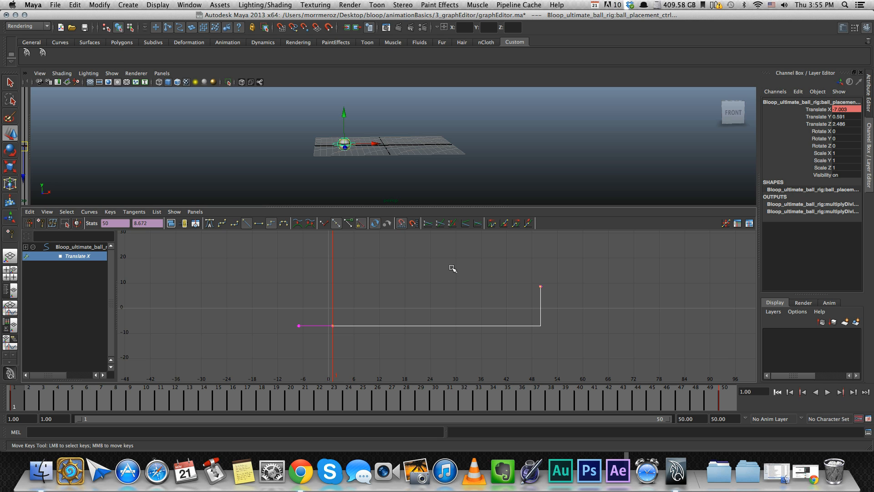
pyautogui.click(211, 223)
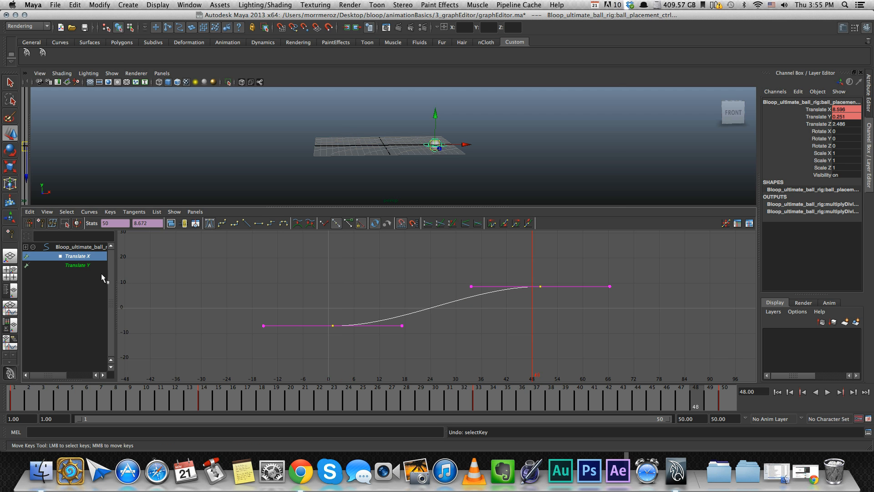
# Step: Display the Translate Y curve alongside Translate X and return the current time to frame 1
pyautogui.click(79, 265)
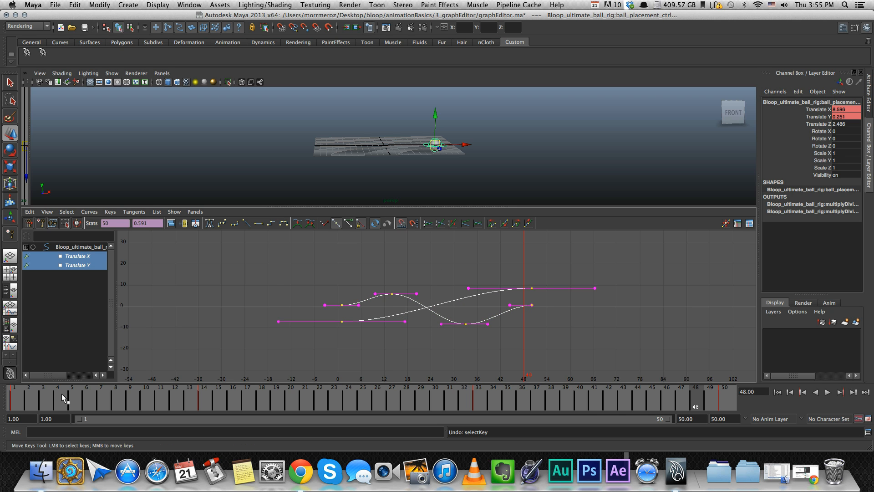
pyautogui.click(15, 398)
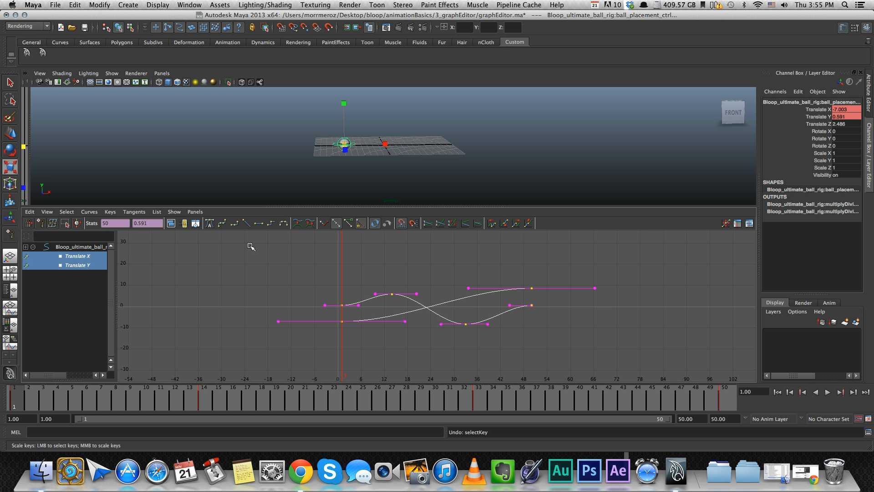
pyautogui.moveTo(349, 309)
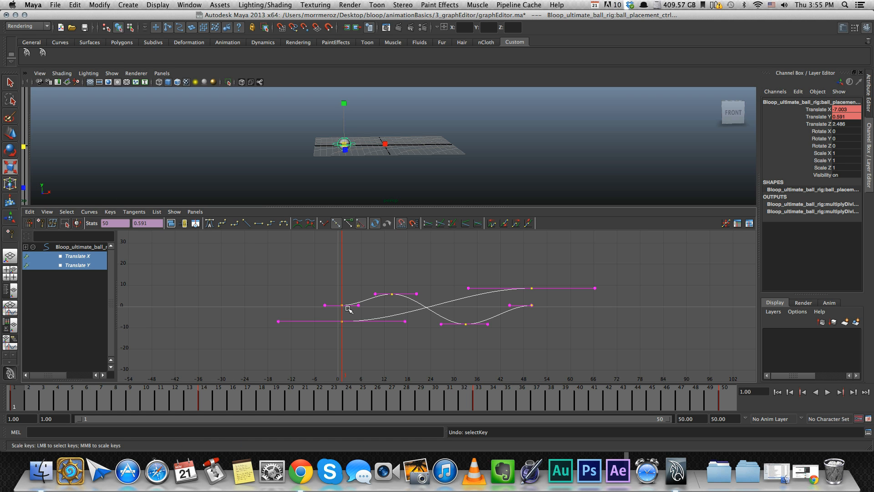
pyautogui.moveTo(363, 311)
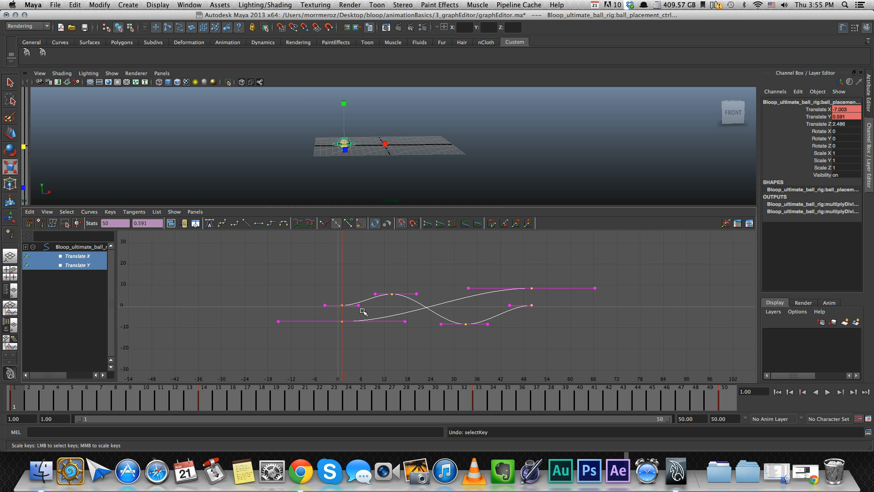
pyautogui.moveTo(436, 285)
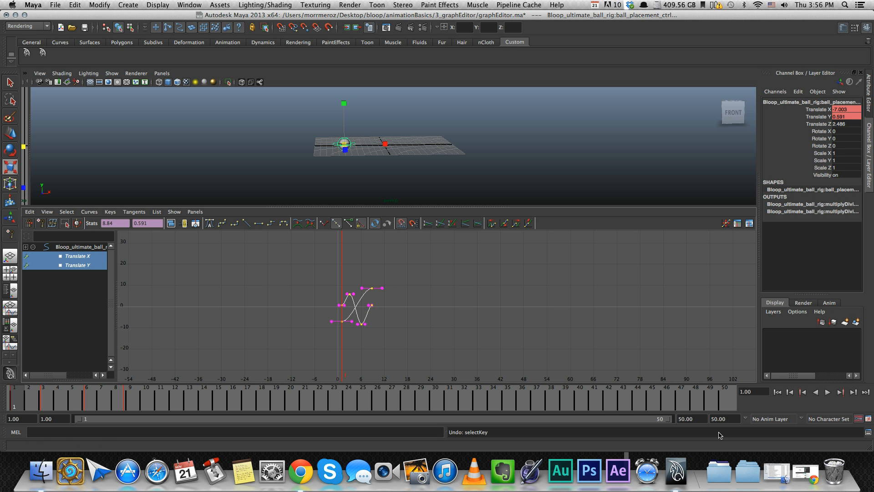
# Step: Isolate Translate Y, scale all its keys vertically into a shallow ripple, then play and stop the animation
pyautogui.click(828, 391)
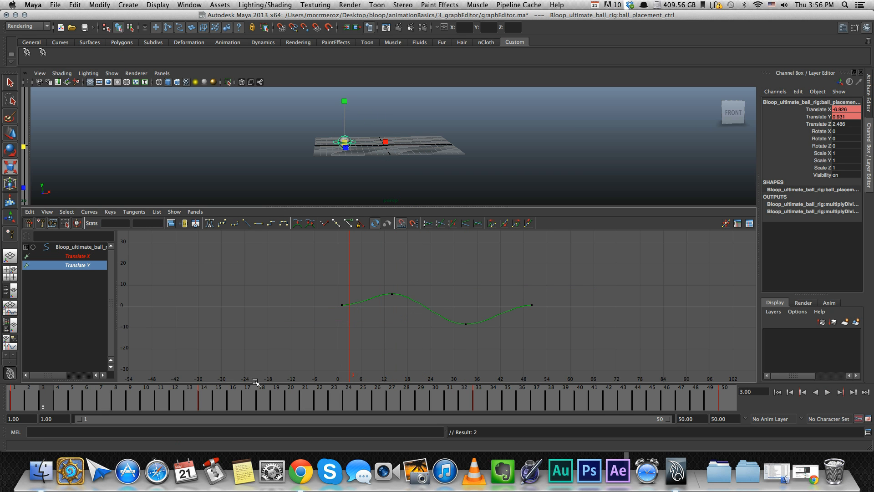
pyautogui.click(217, 394)
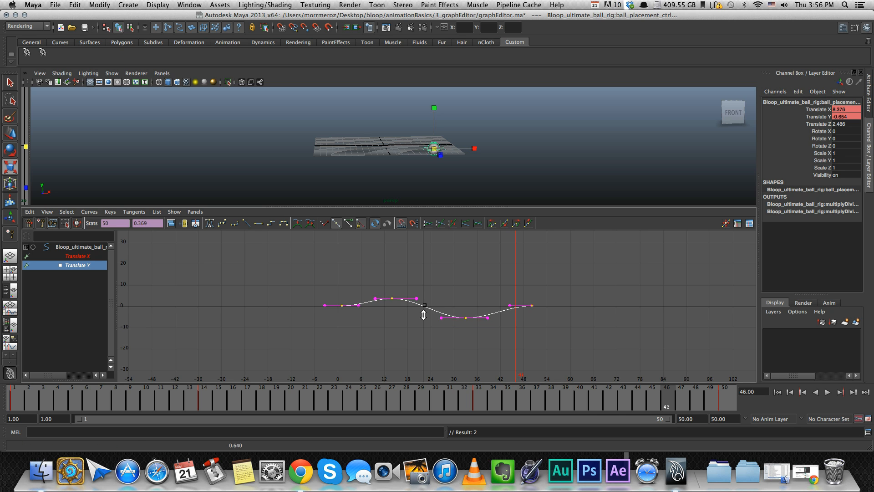
pyautogui.moveTo(423, 315); pyautogui.dragTo(422, 324)
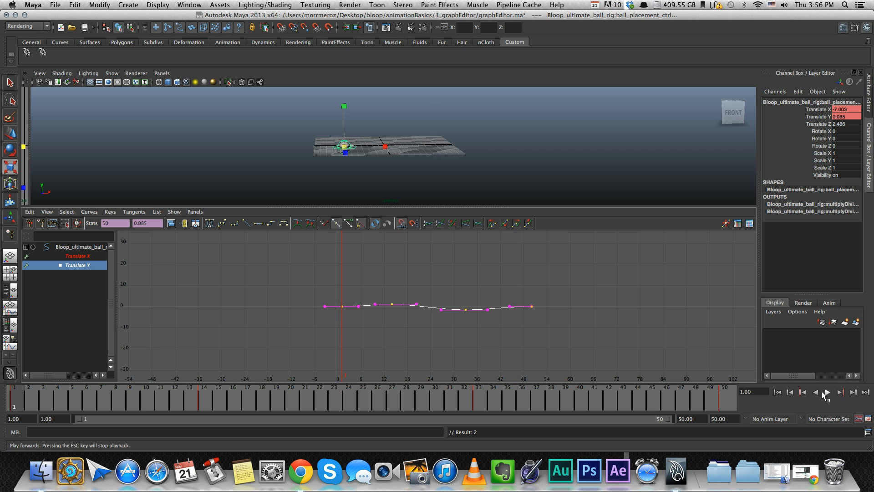
pyautogui.click(826, 392)
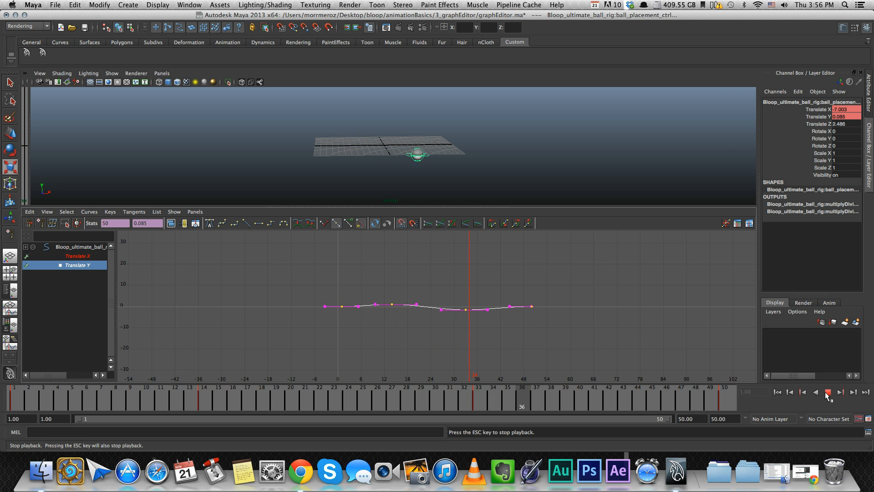
pyautogui.click(827, 391)
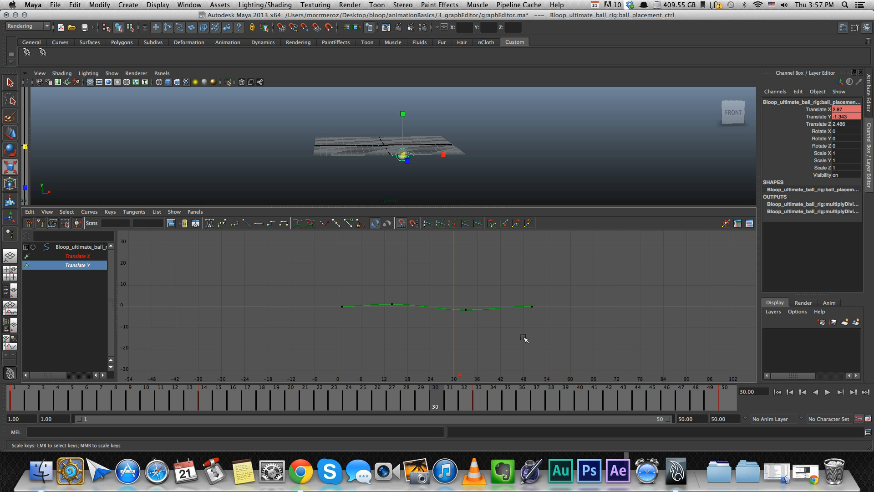
pyautogui.moveTo(425, 279)
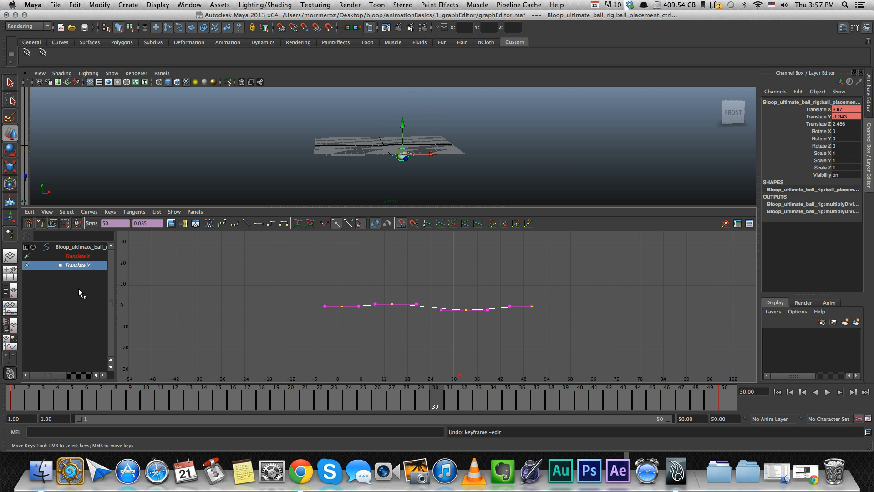
# Step: Show both curves together with Translate Y offset later, then play and stop the animation to preview
pyautogui.click(78, 247)
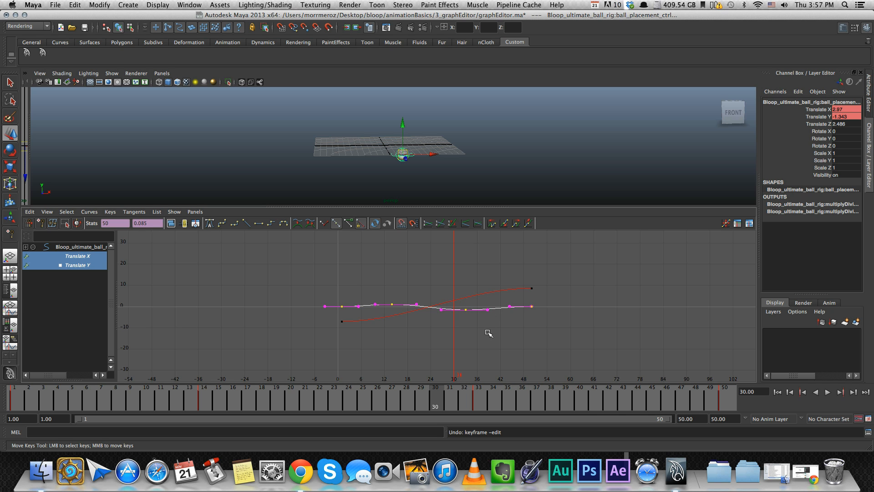
pyautogui.moveTo(453, 327)
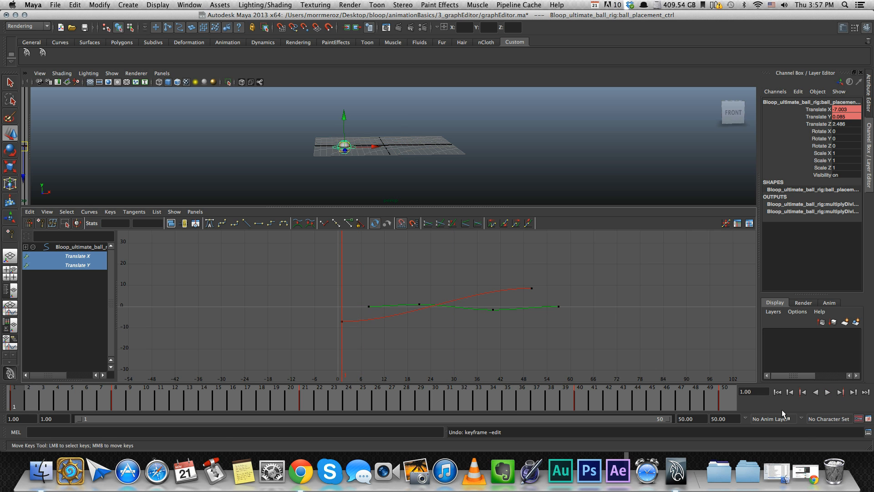
pyautogui.click(827, 392)
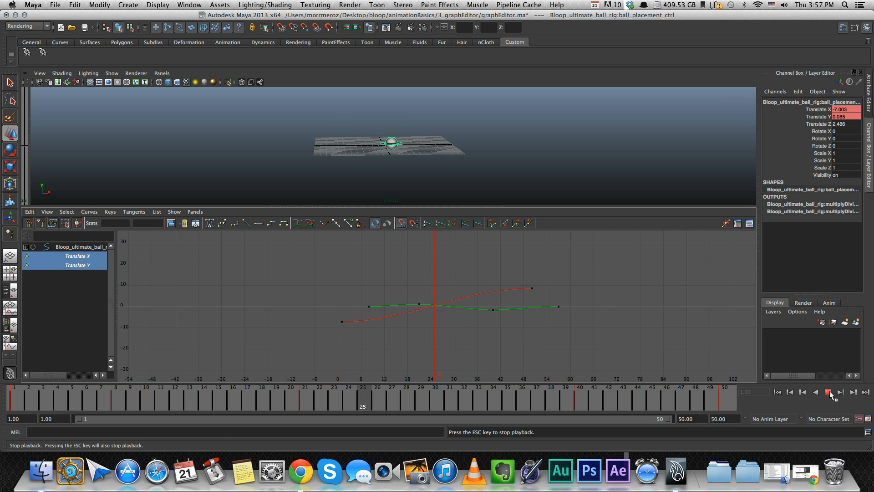
pyautogui.click(828, 391)
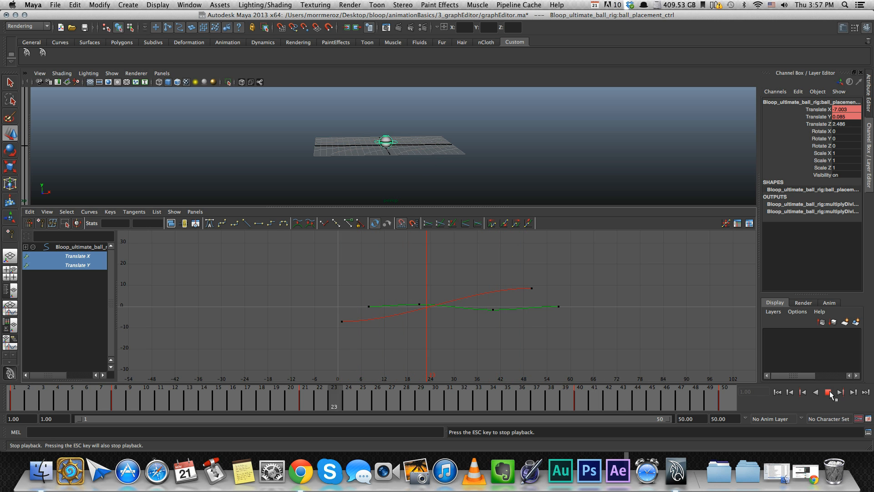
pyautogui.click(829, 392)
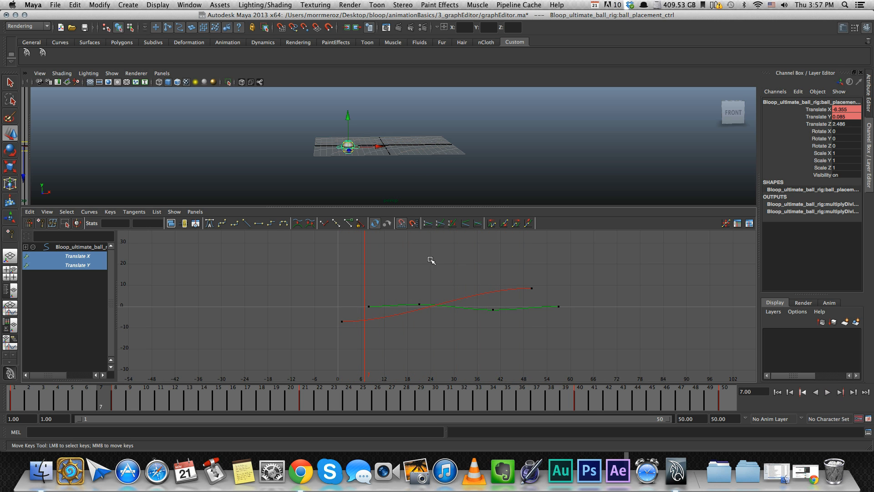